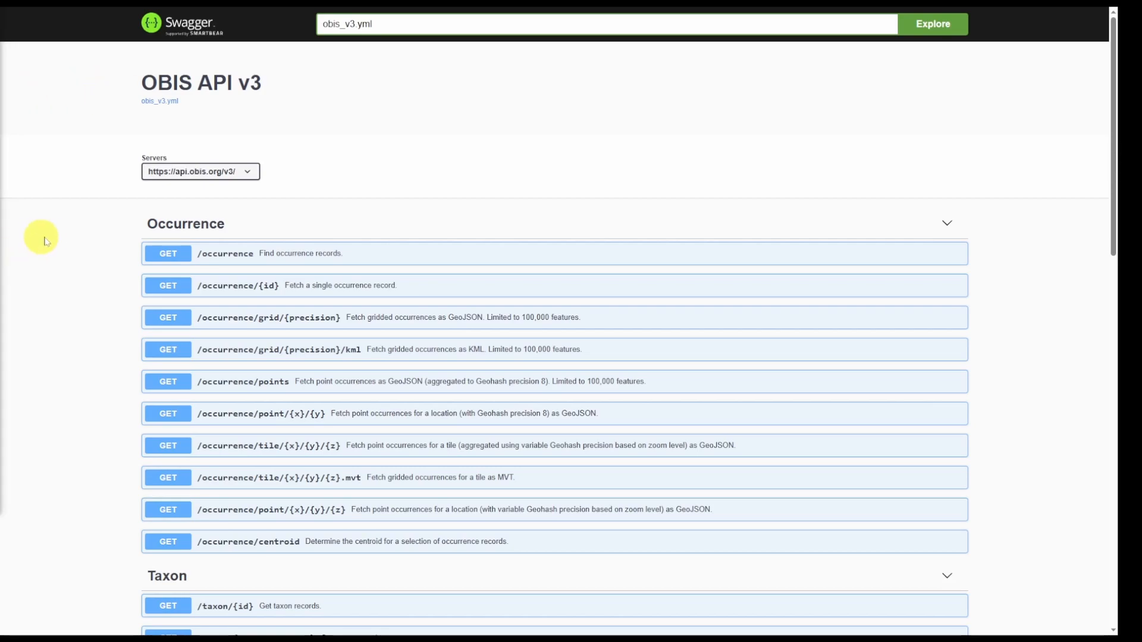
mouse_move(285, 243)
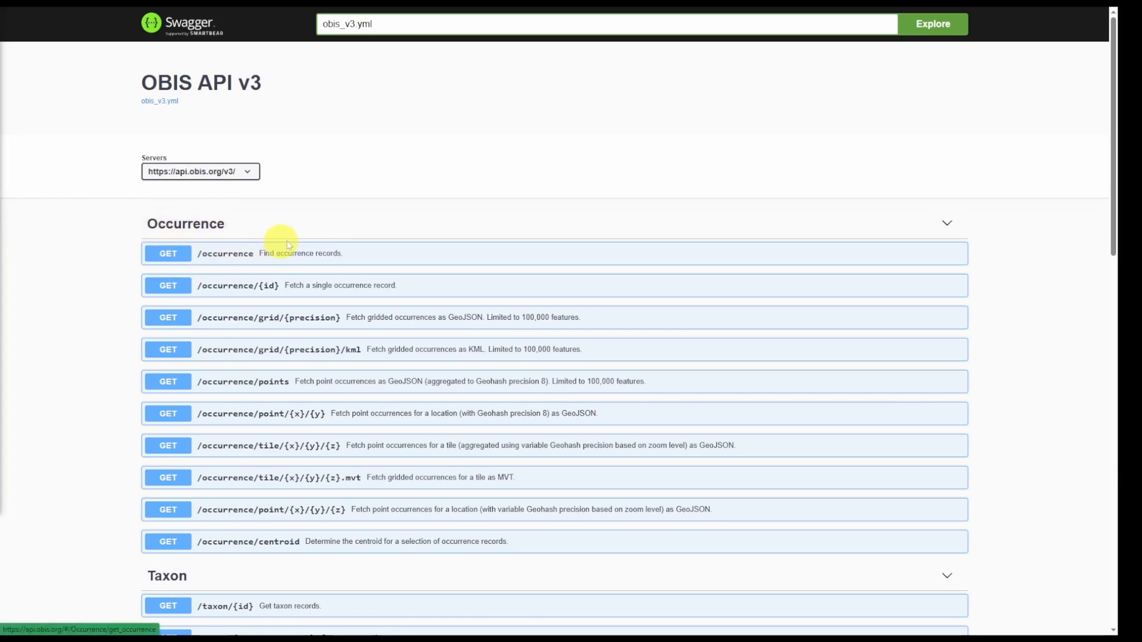
mouse_move(322, 268)
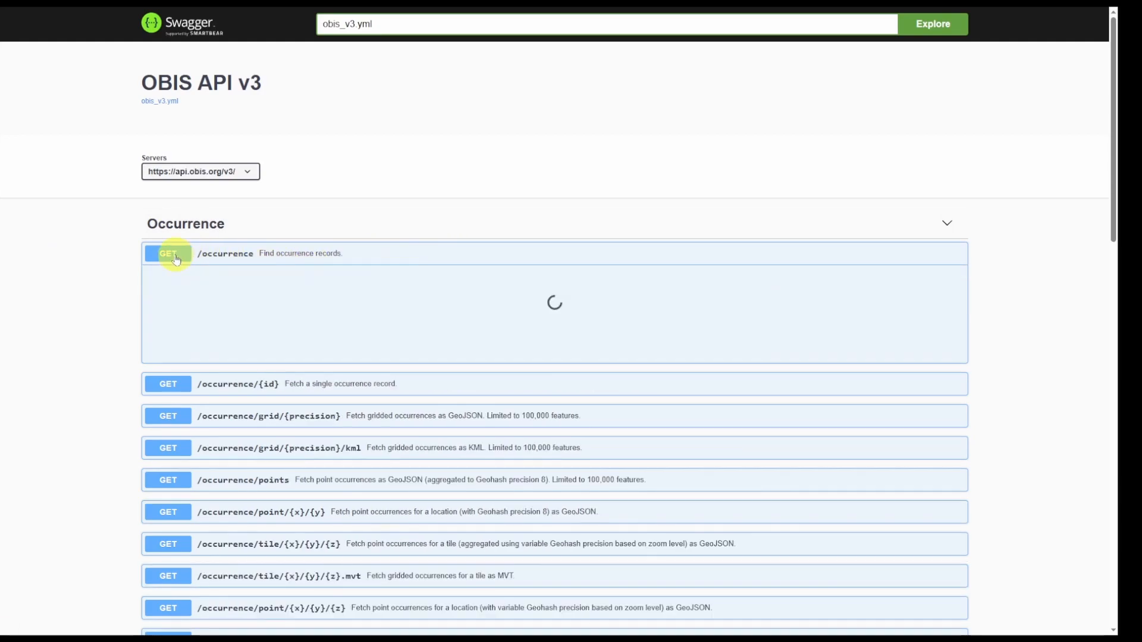
- Expand GET /occurrence, enable Try it out, and enter 'Clupea pallasii' as scientificname
click(168, 253)
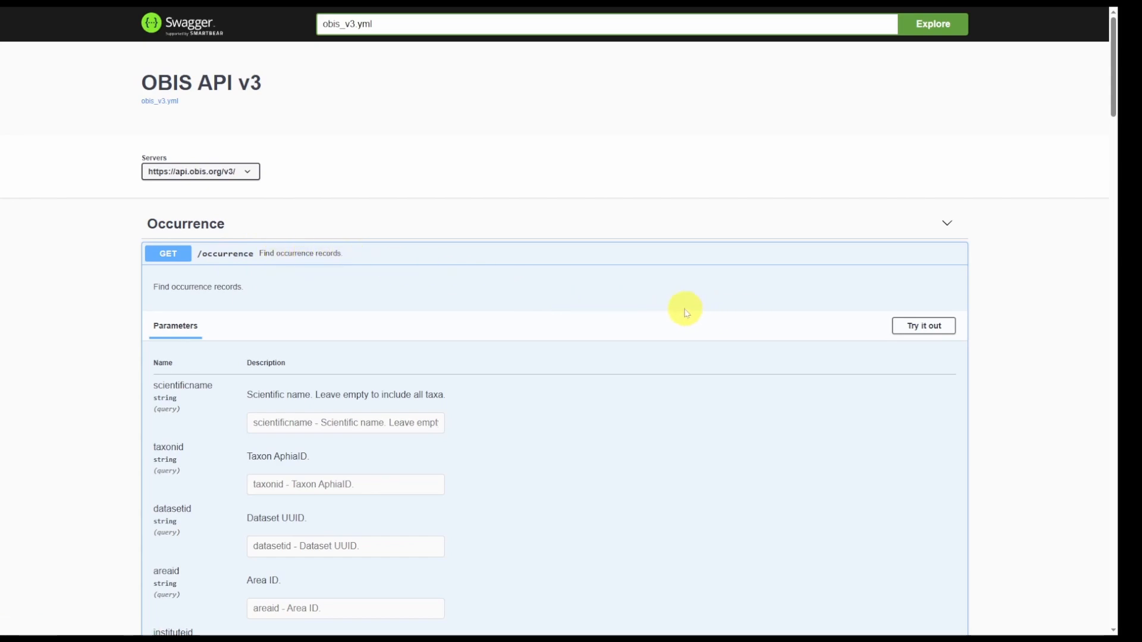
scroll(down, 3)
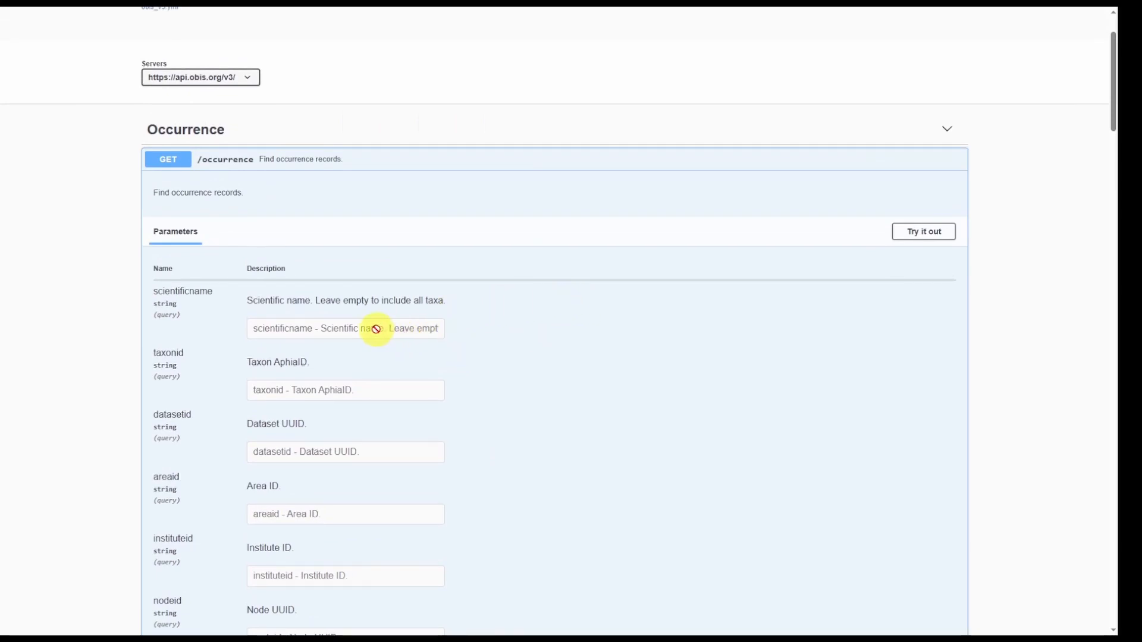
click(924, 231)
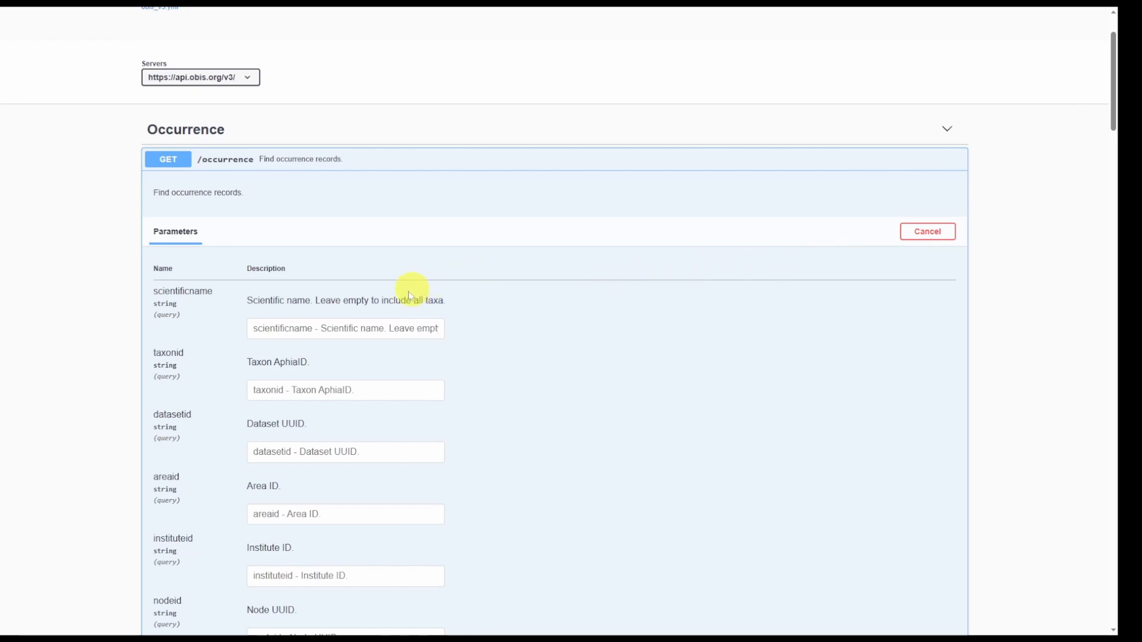
click(345, 328)
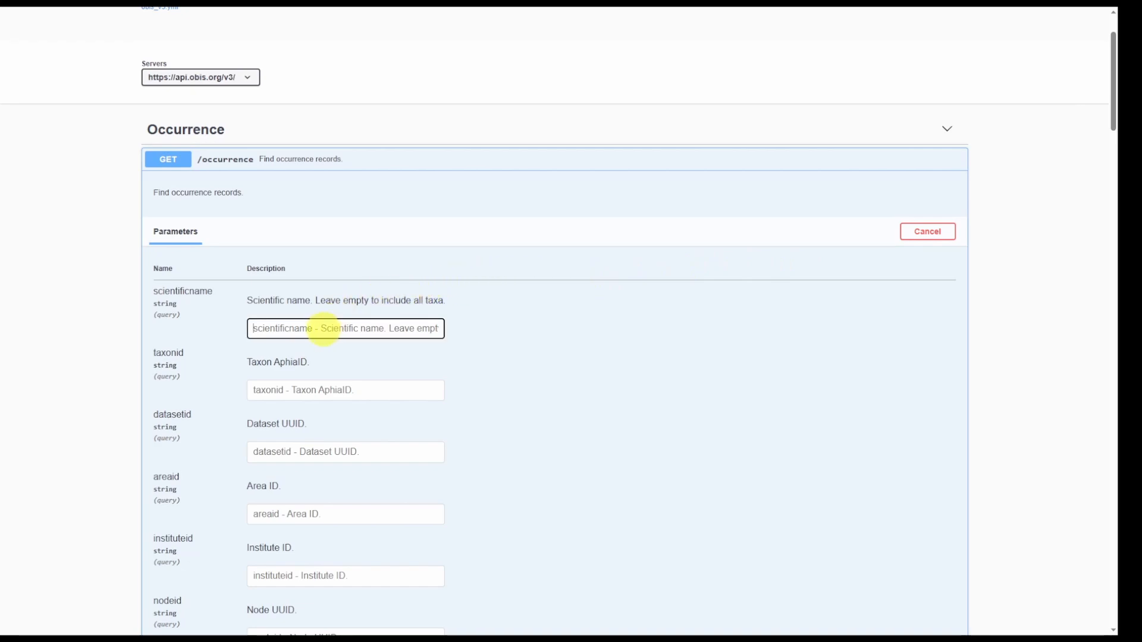
text(Clupea pallasii)
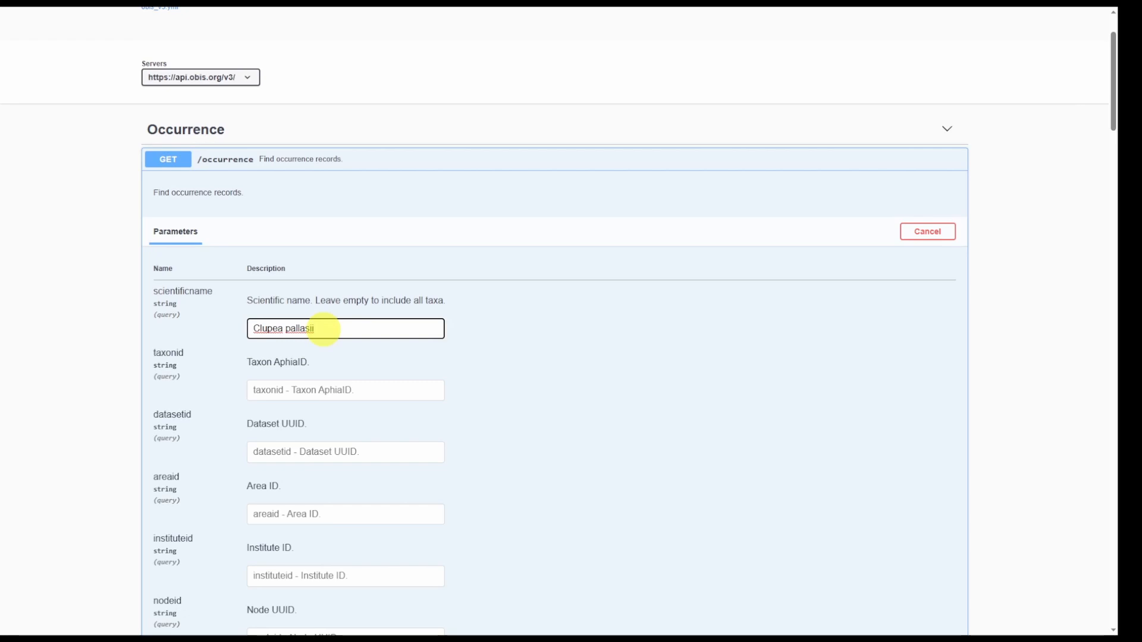
- Scroll down the occurrence parameter list to reach the Execute button
scroll(down, 3)
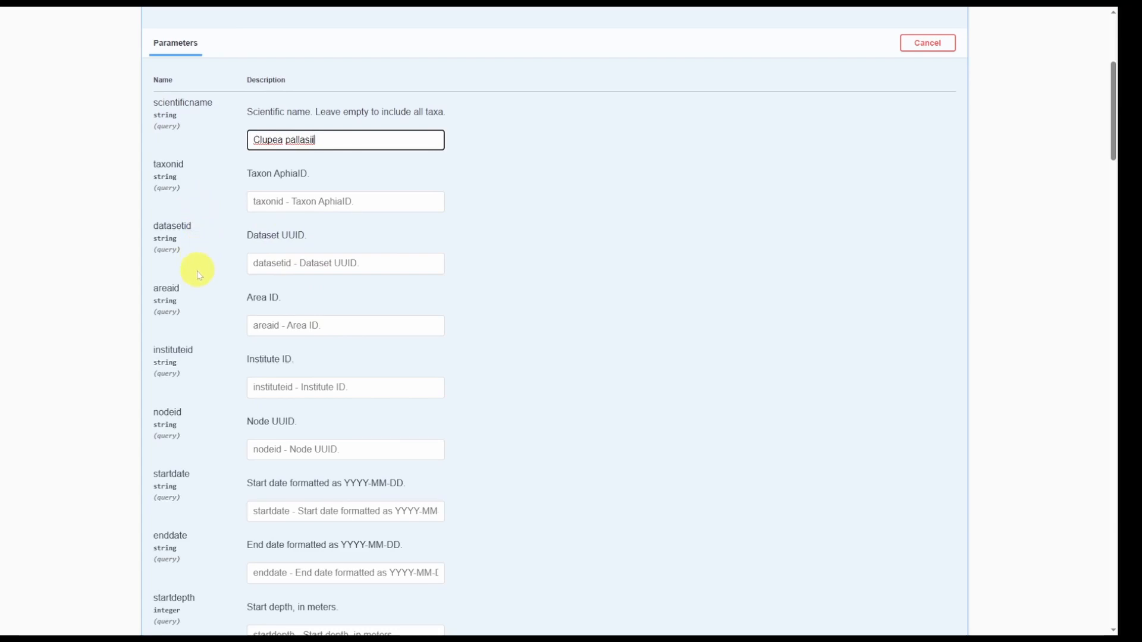
scroll(down, 3)
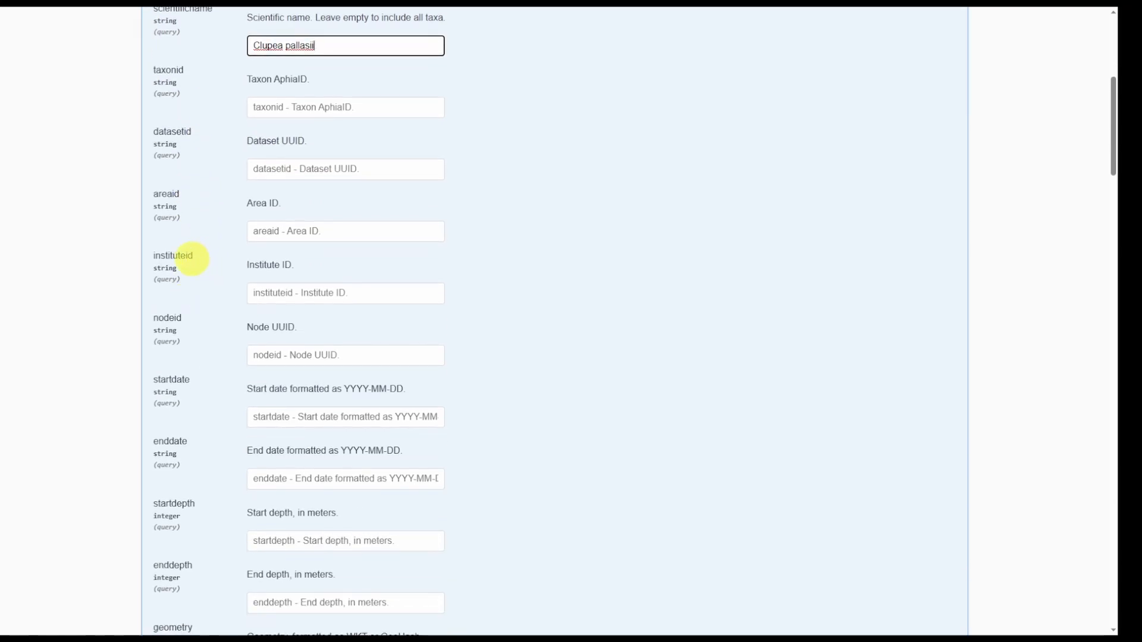
scroll(down, 3)
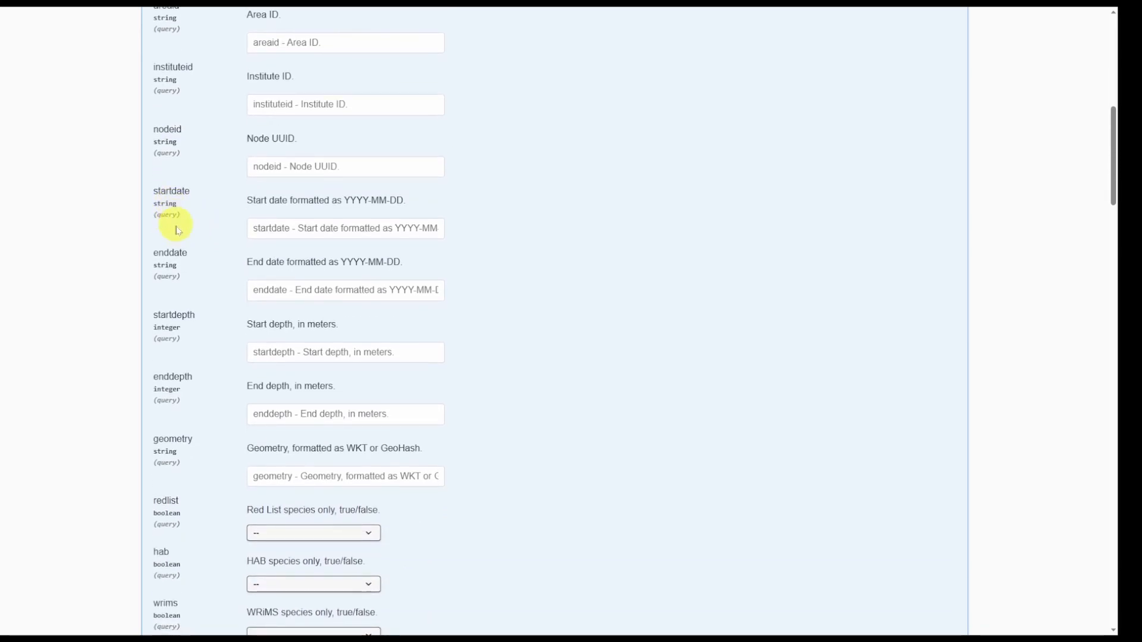
mouse_move(205, 384)
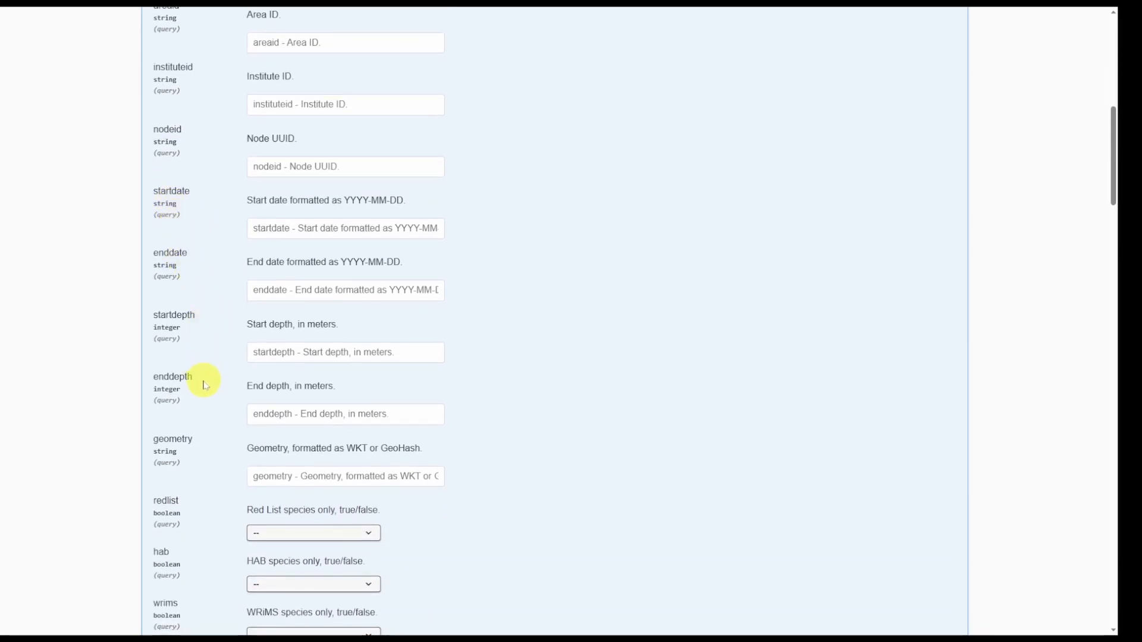
scroll(down, 3)
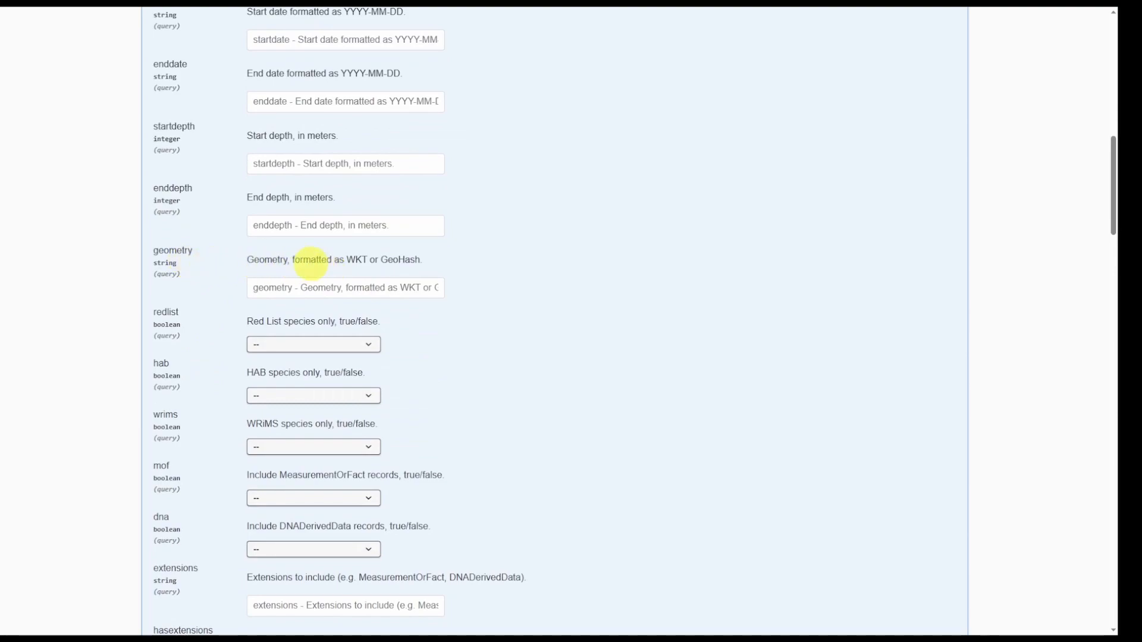
scroll(down, 3)
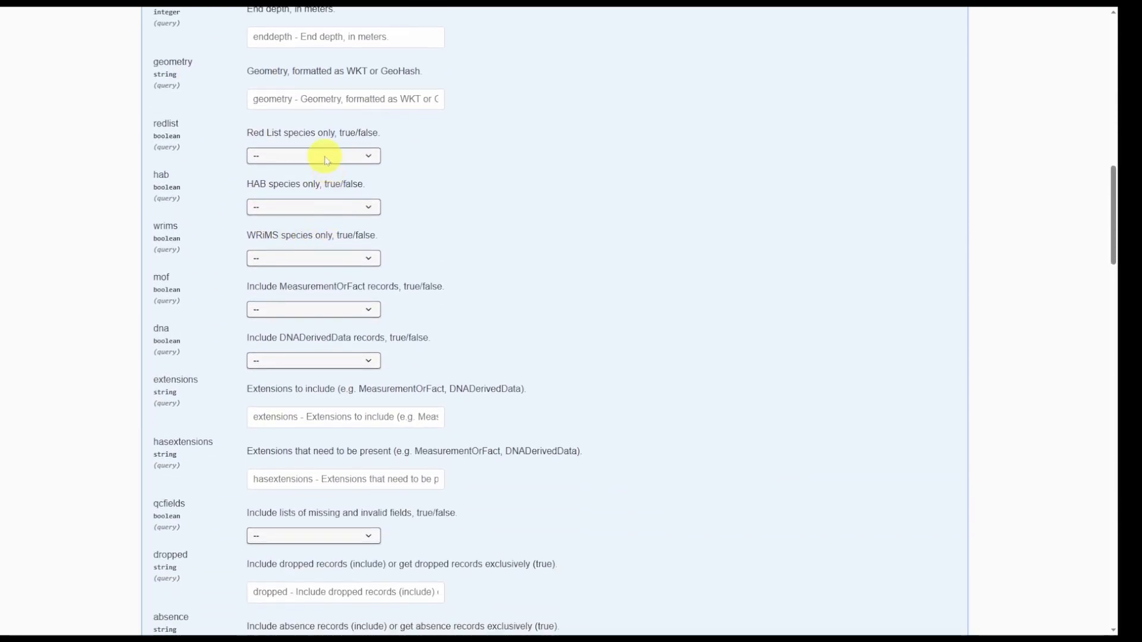
mouse_move(322, 180)
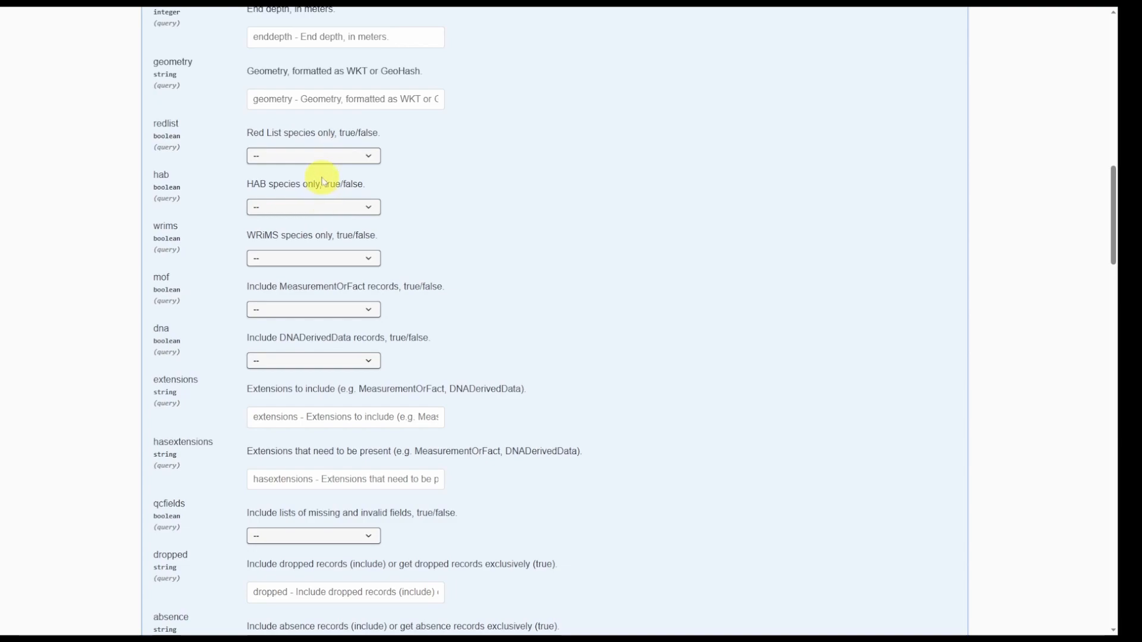
mouse_move(311, 289)
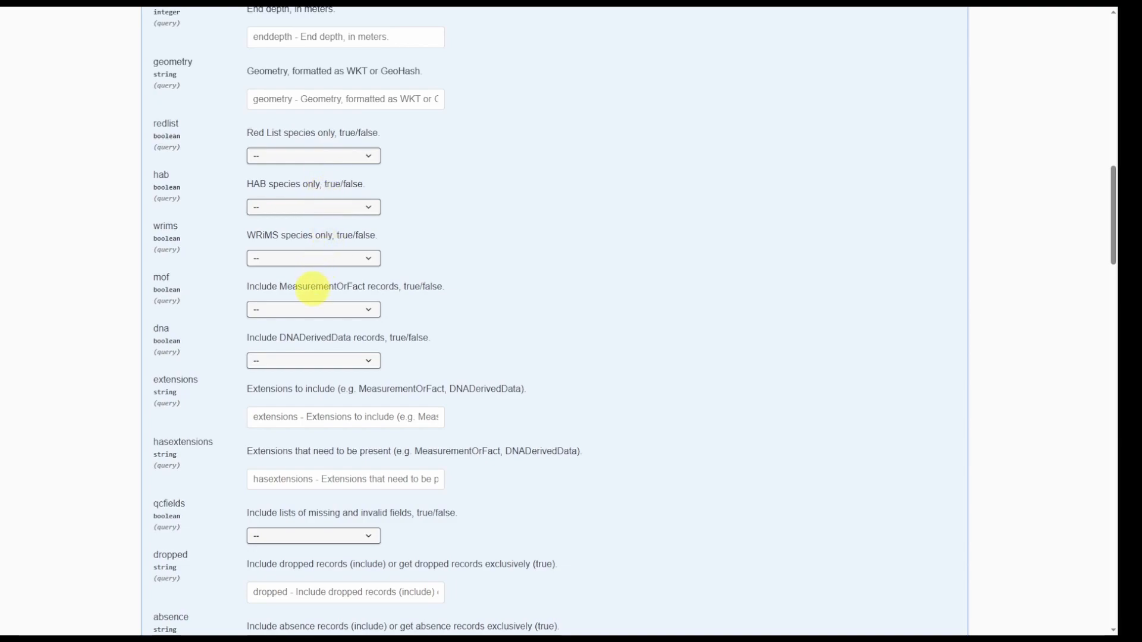
scroll(down, 3)
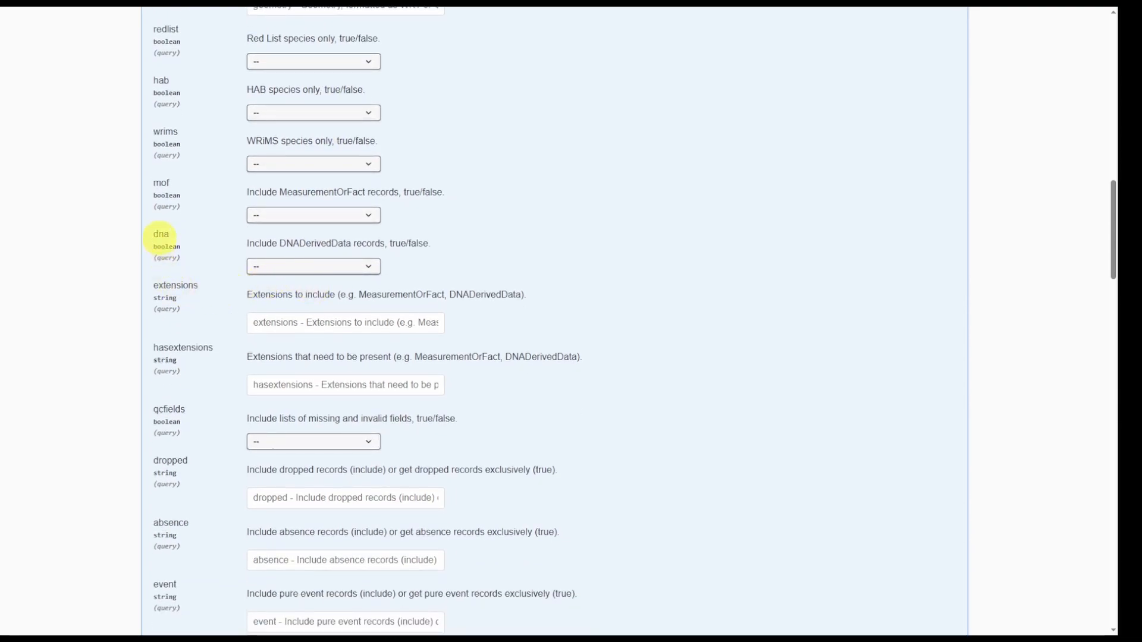
scroll(down, 3)
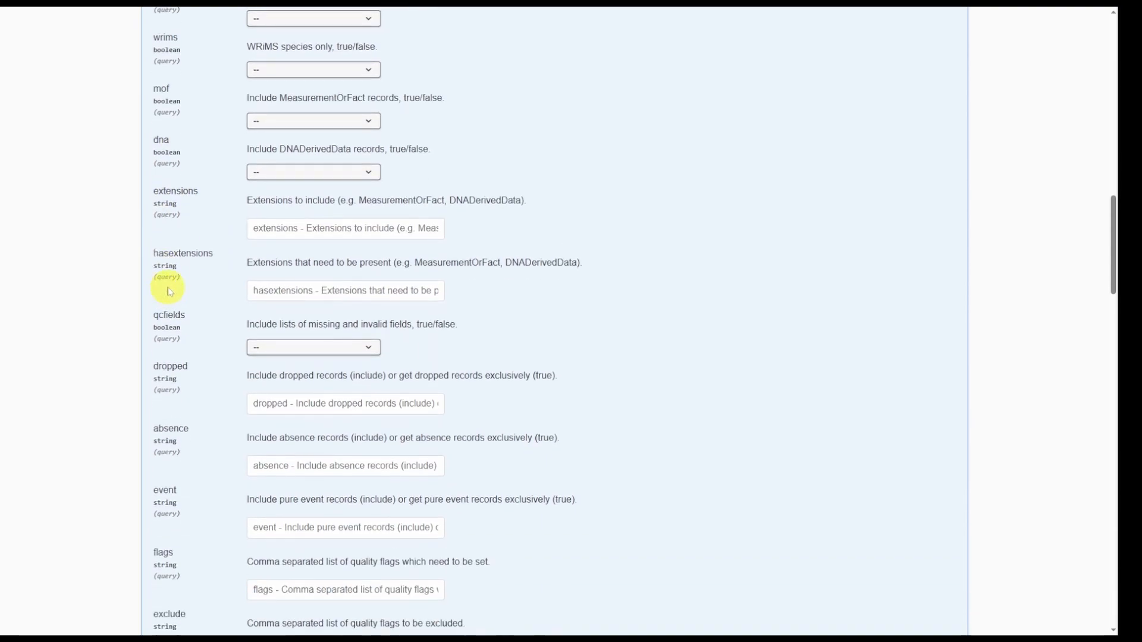
scroll(down, 3)
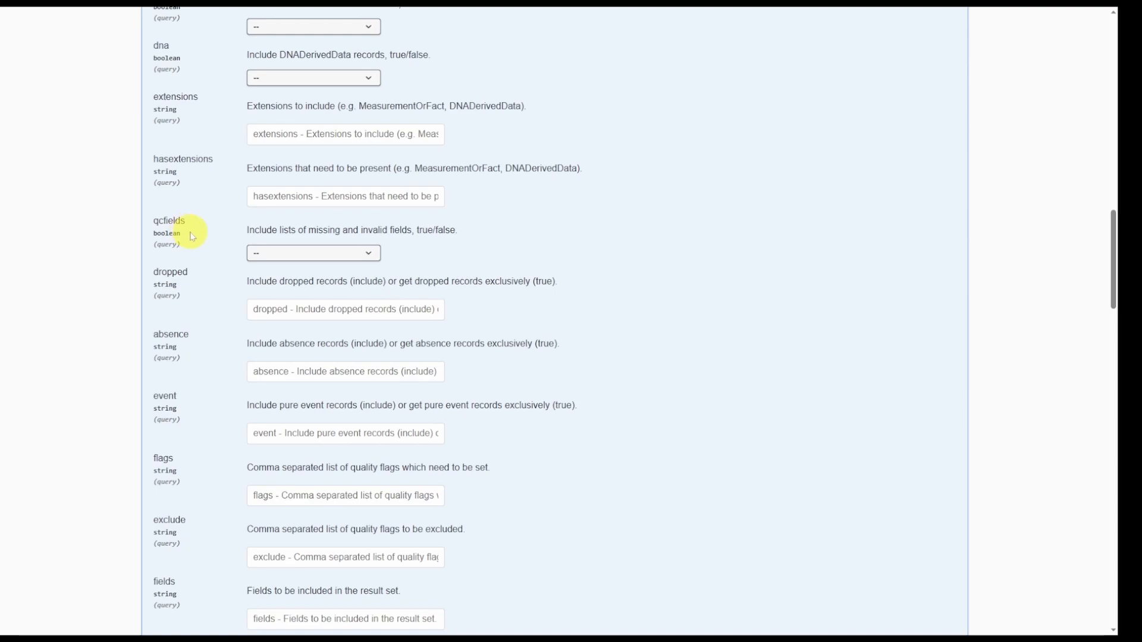
scroll(down, 3)
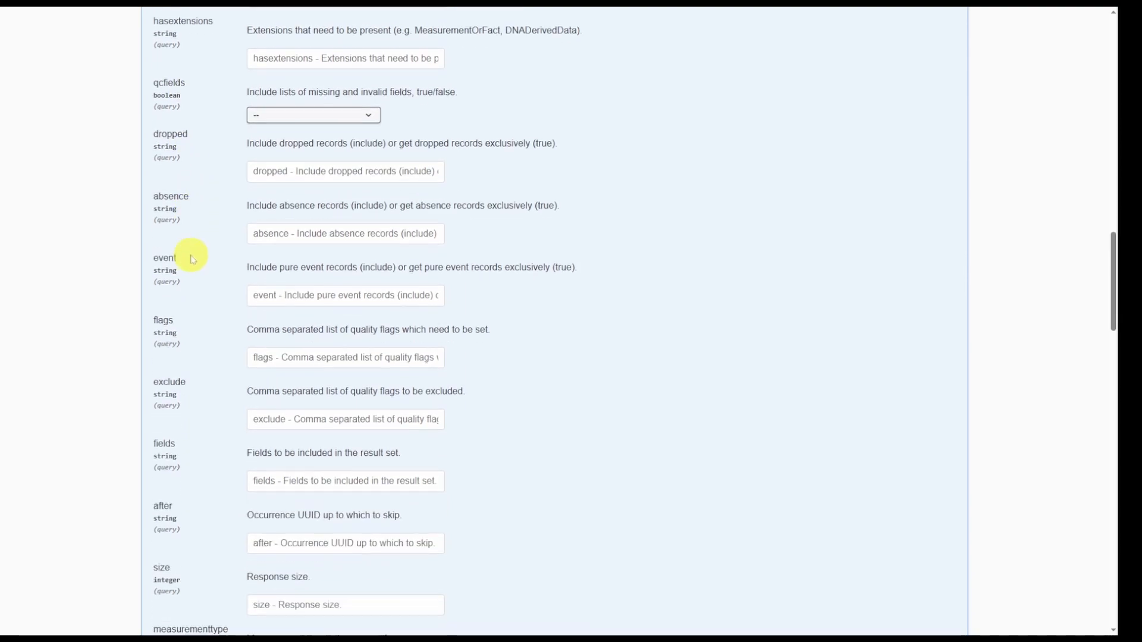
scroll(down, 3)
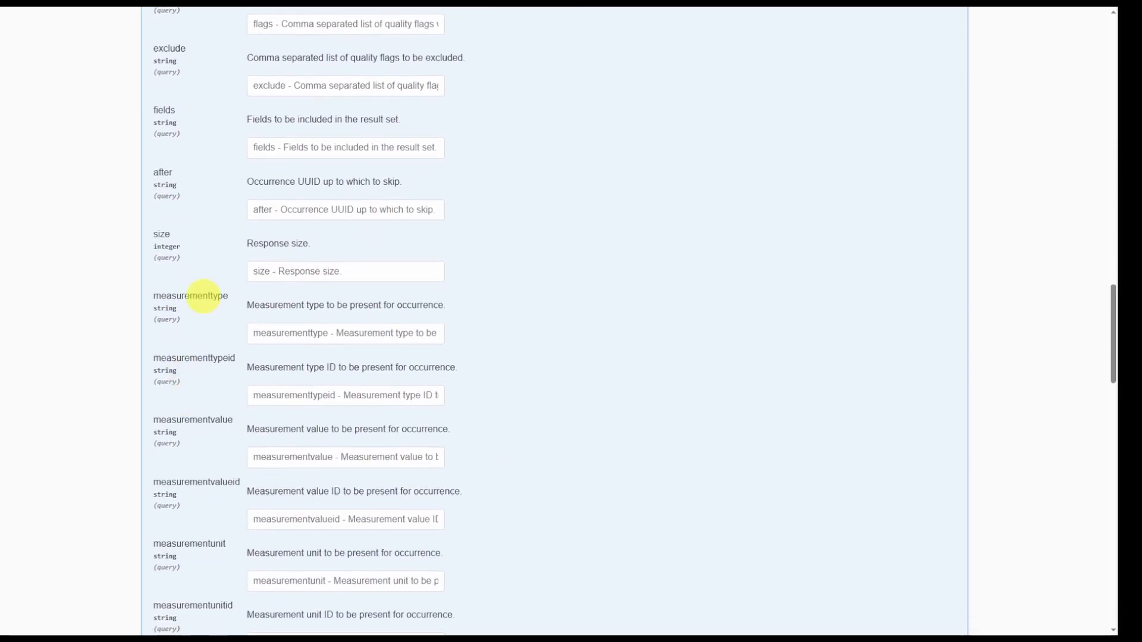
scroll(down, 3)
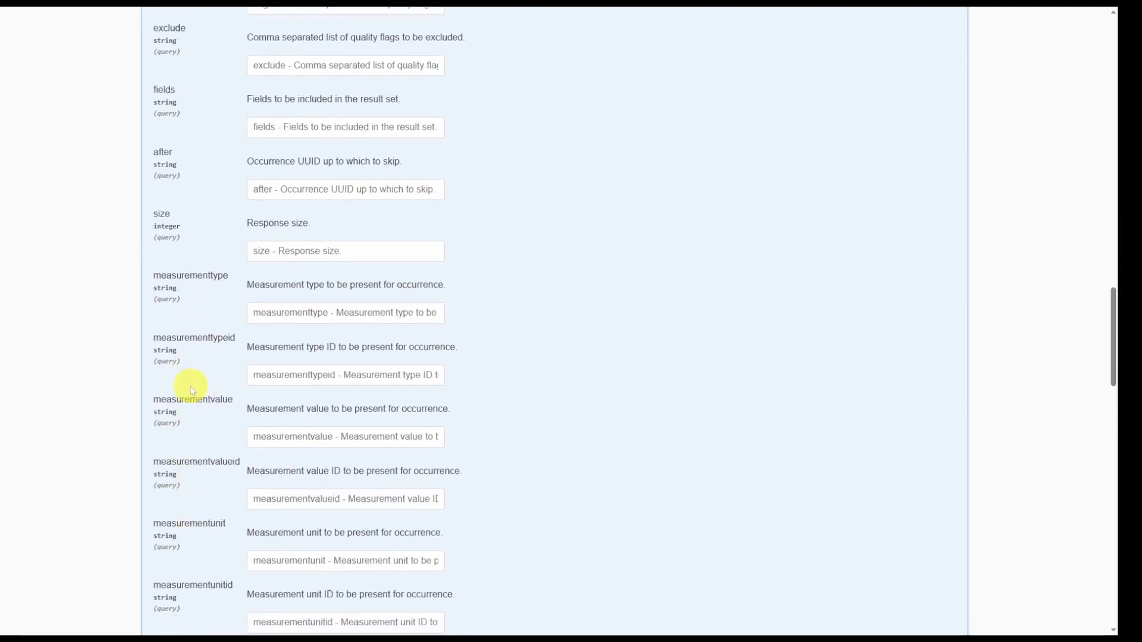
scroll(down, 3)
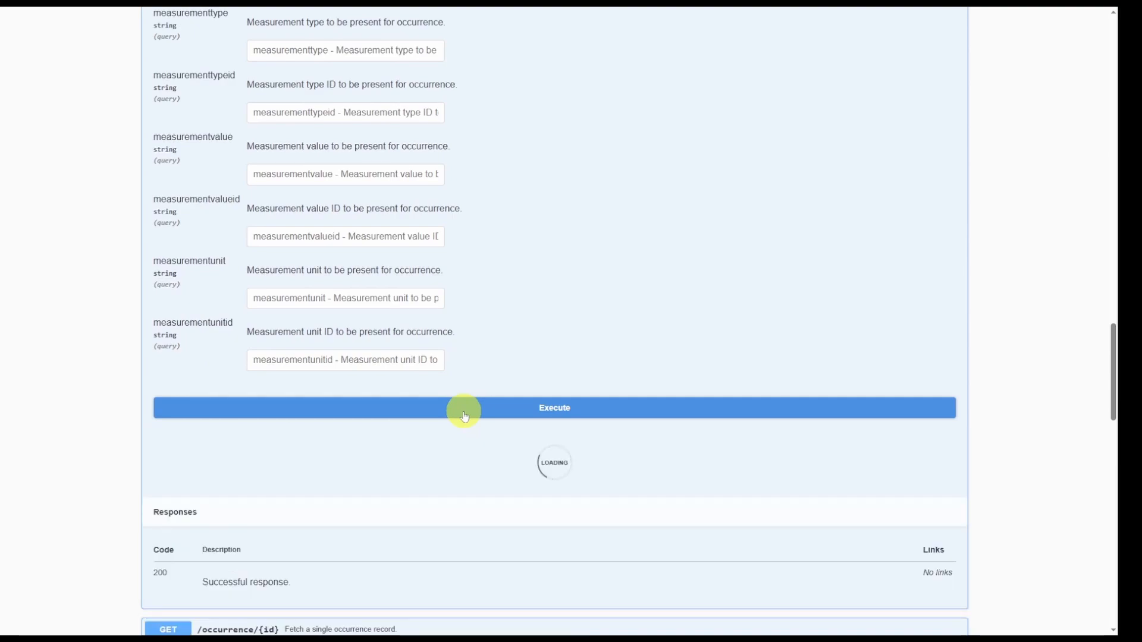
- Execute the Clupea pallasii occurrence query and review the 200 response reporting 1,965,804 records
click(464, 408)
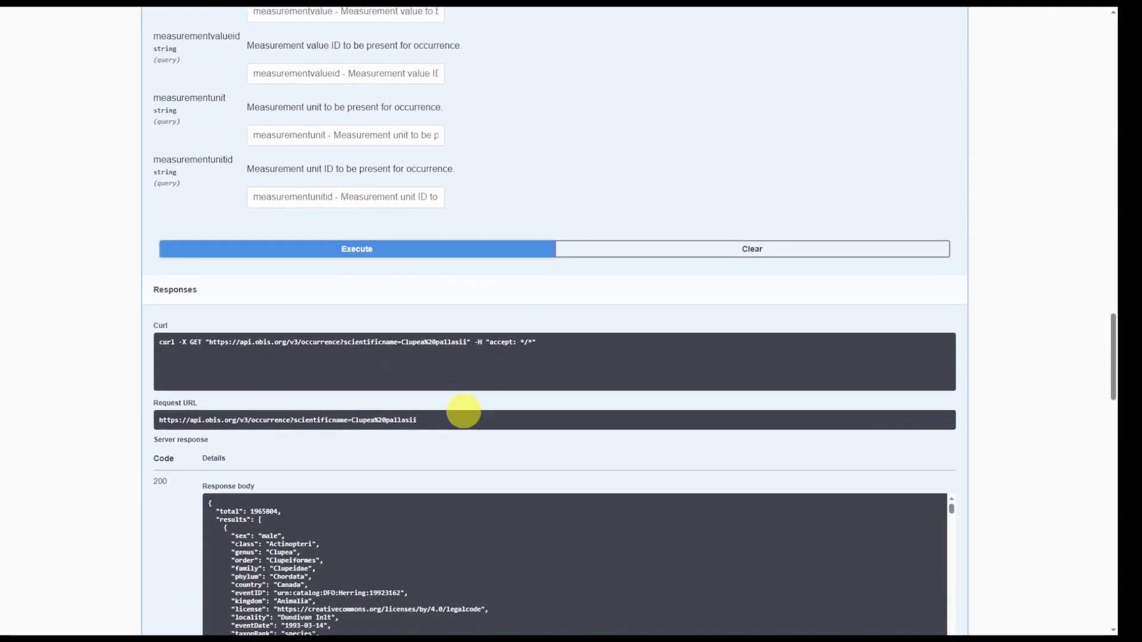
scroll(down, 3)
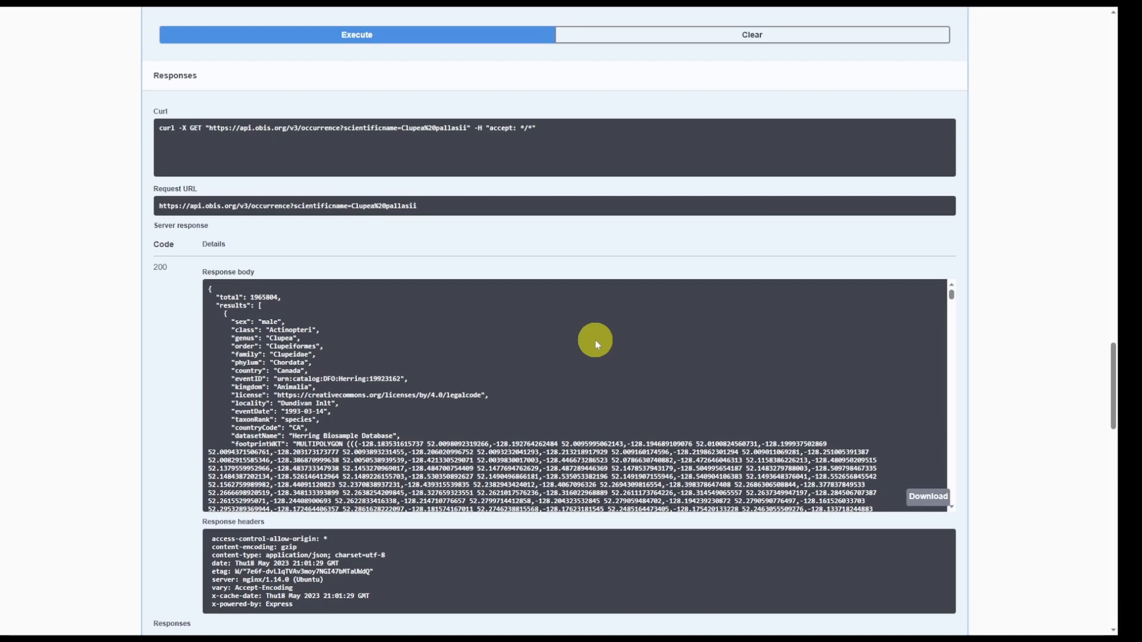
scroll(up, 3)
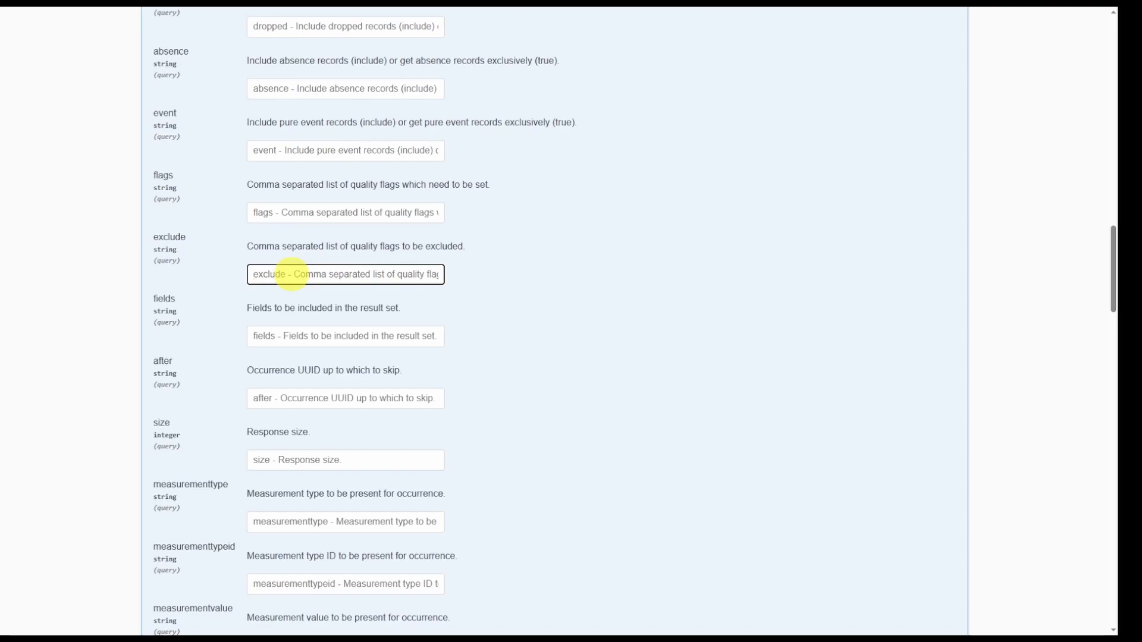
- Enter NO_DEPTH in the occurrence query's excluded quality flags field
text(N)
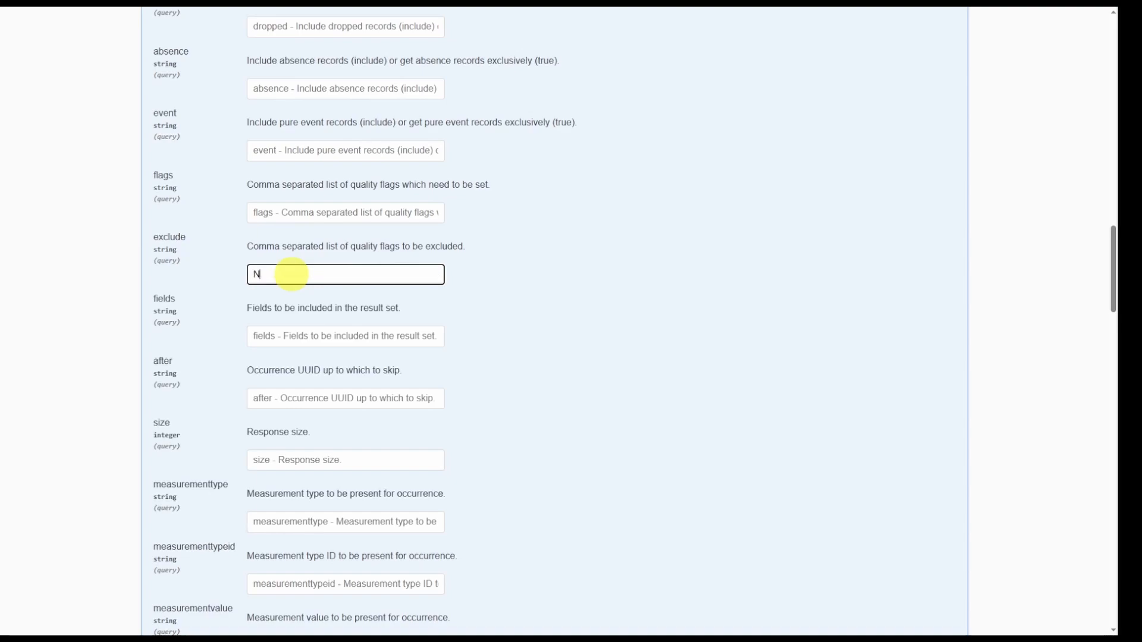
text(O_DEPTH)
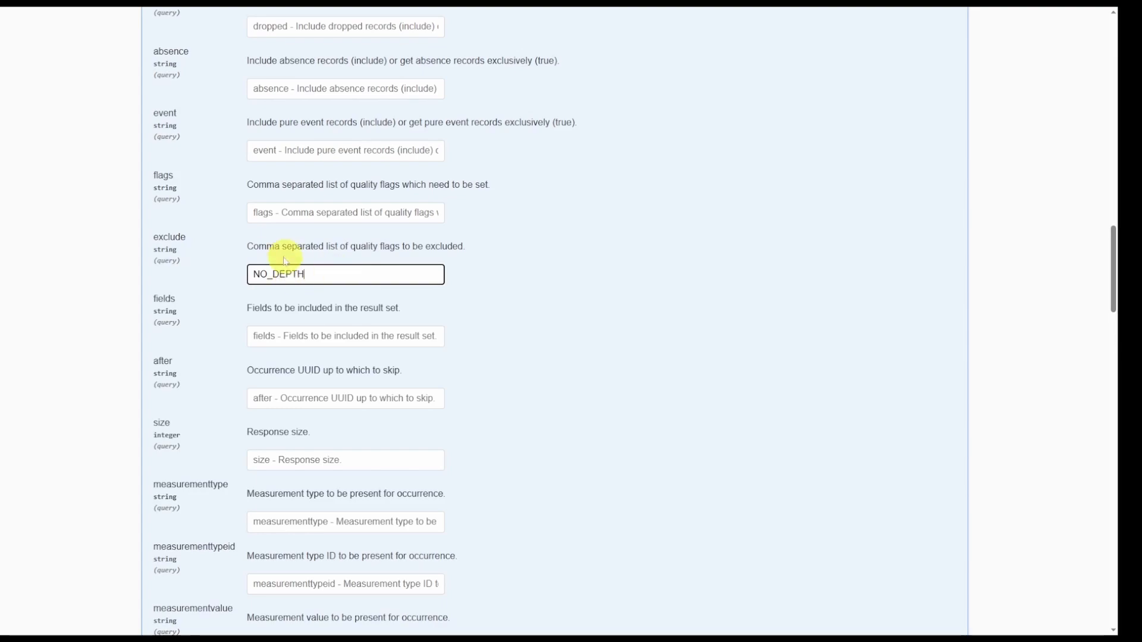
scroll(down, 3)
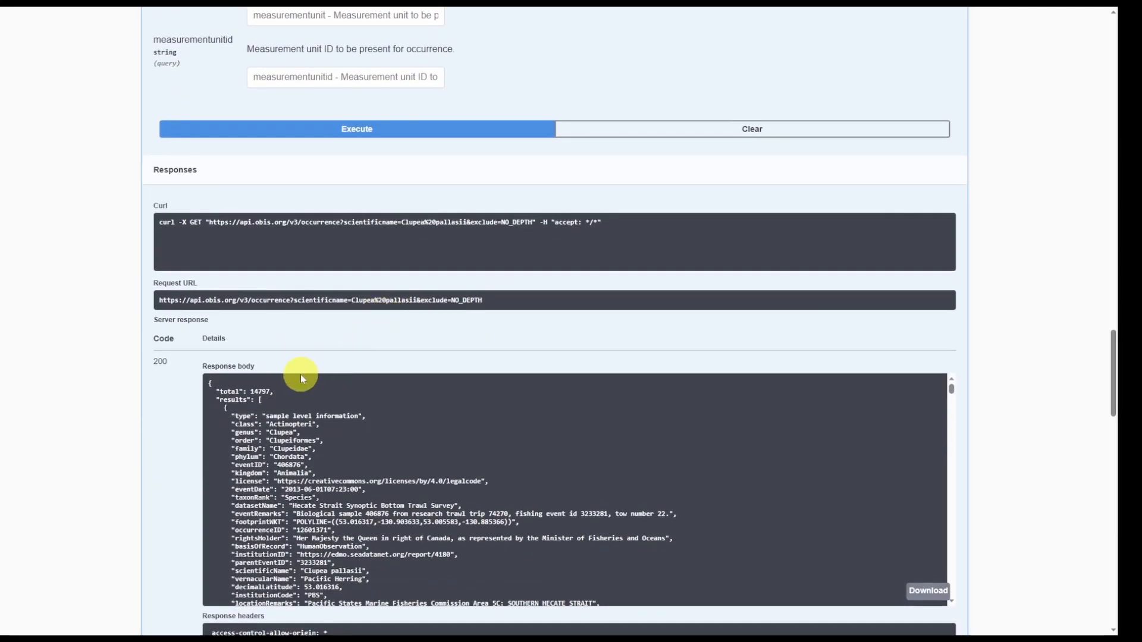
mouse_move(278, 382)
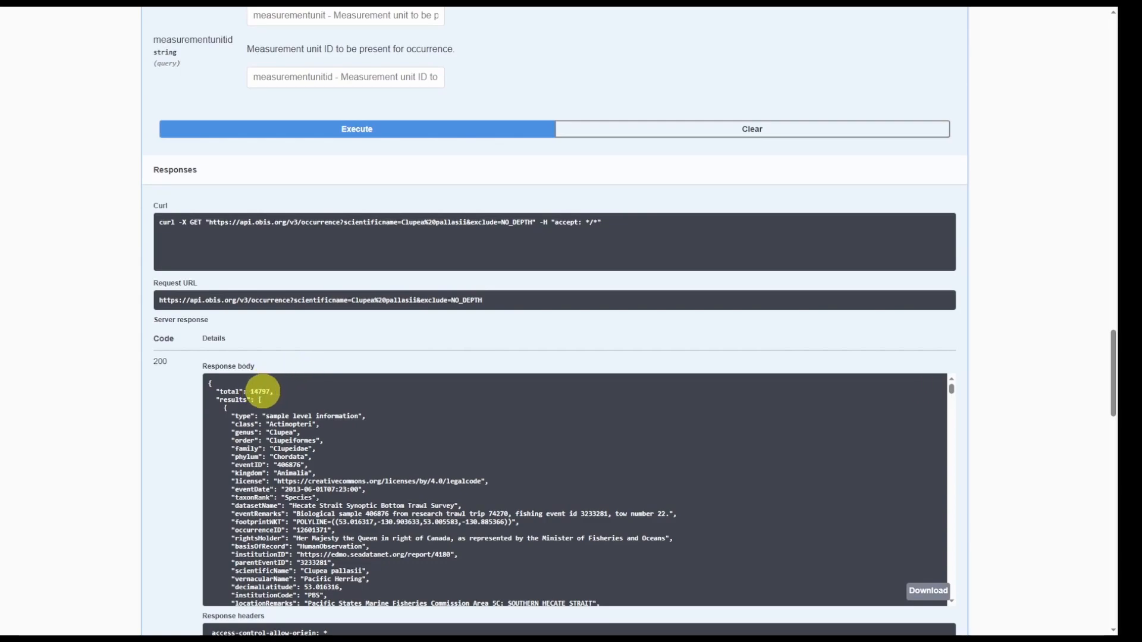
scroll(down, 3)
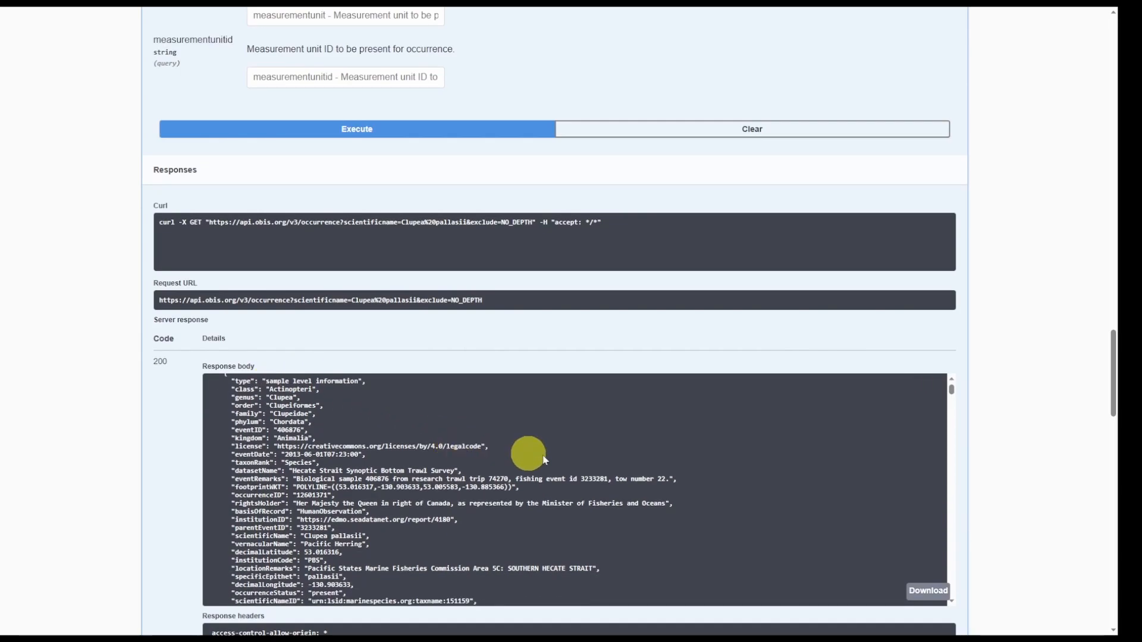
scroll(down, 3)
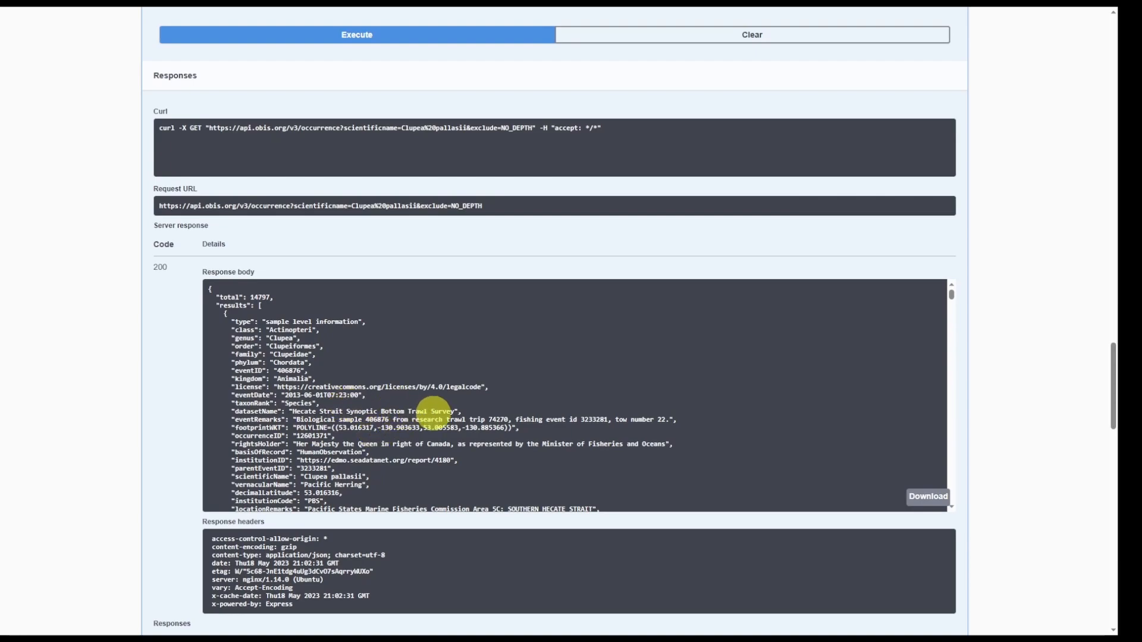
mouse_move(927, 499)
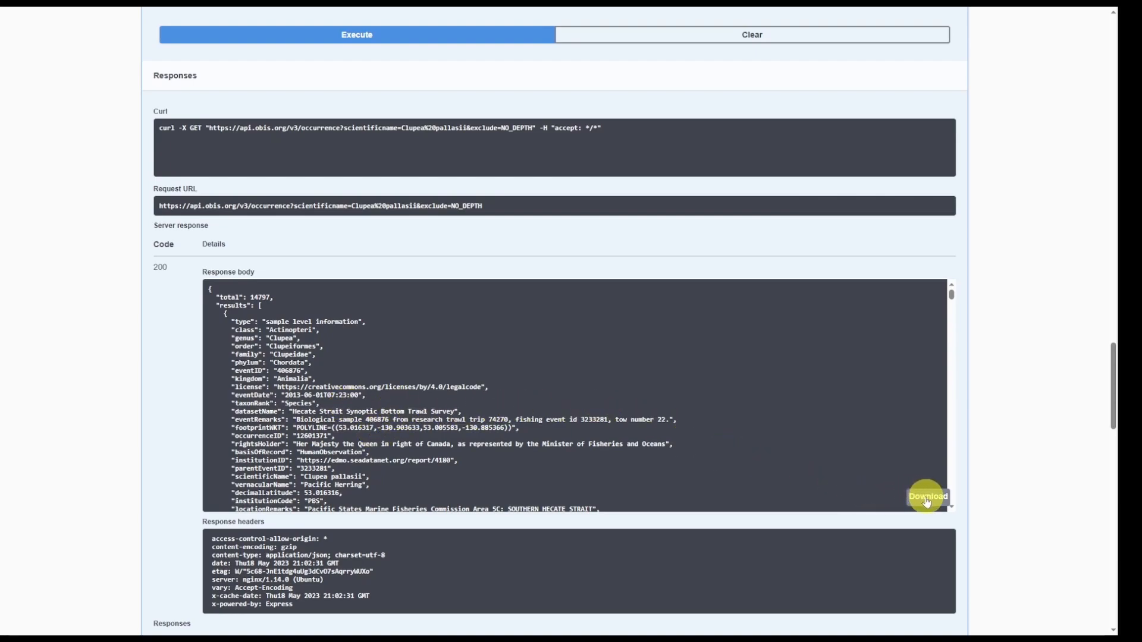
click(928, 496)
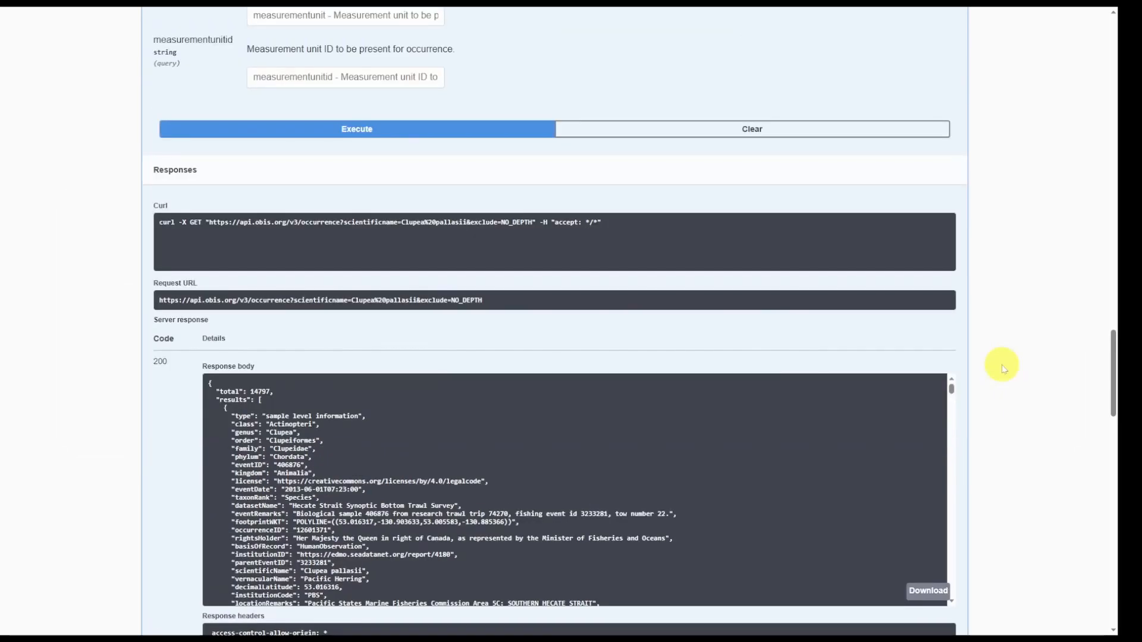
mouse_move(995, 345)
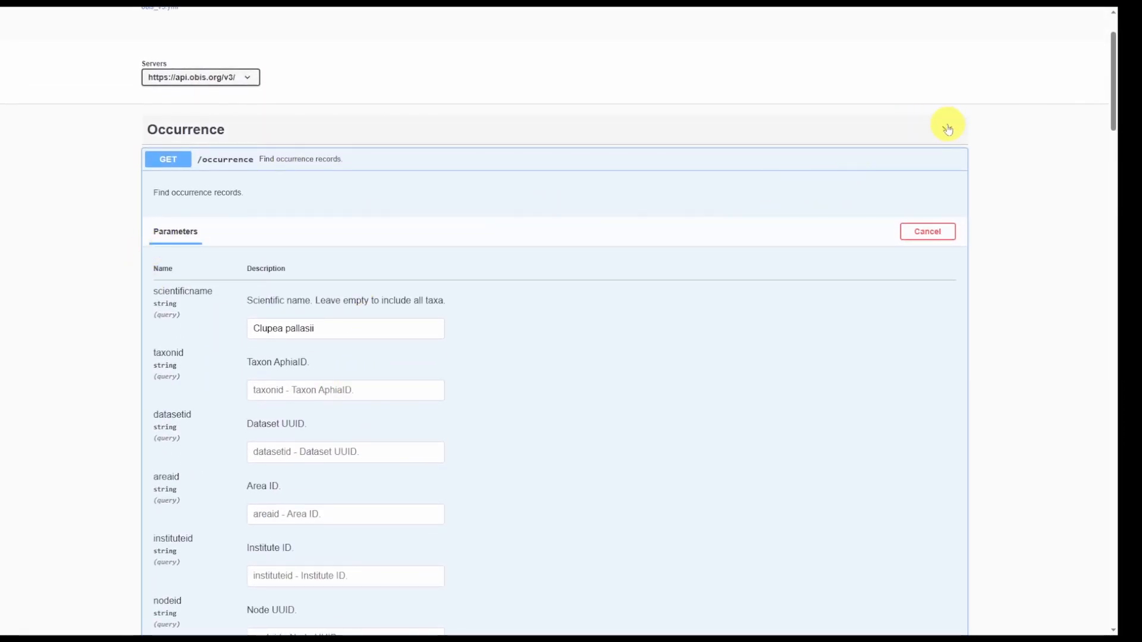
- Collapse the Occurrence group and scroll past Taxon, Checklist, Node, Dataset, Area and Country
click(948, 126)
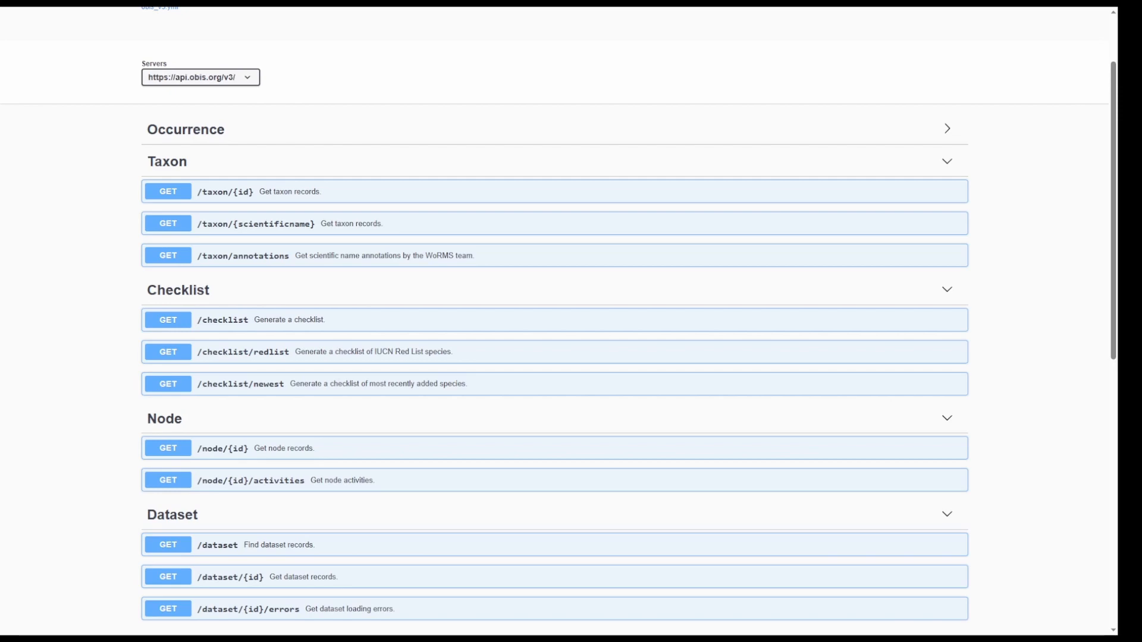
mouse_move(106, 320)
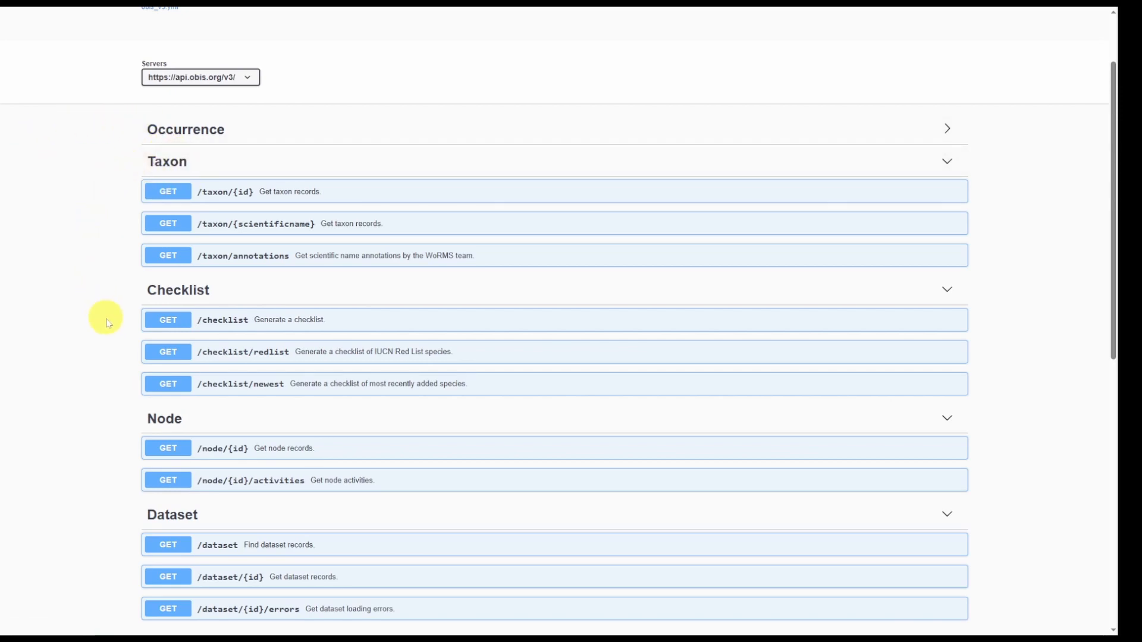
mouse_move(178, 300)
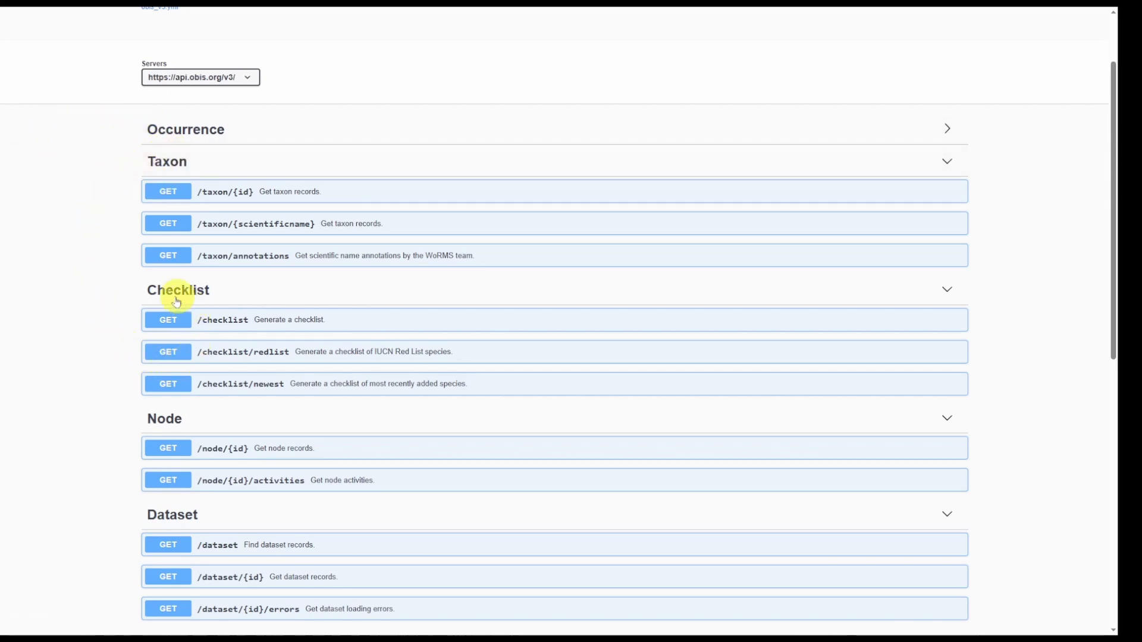
scroll(down, 3)
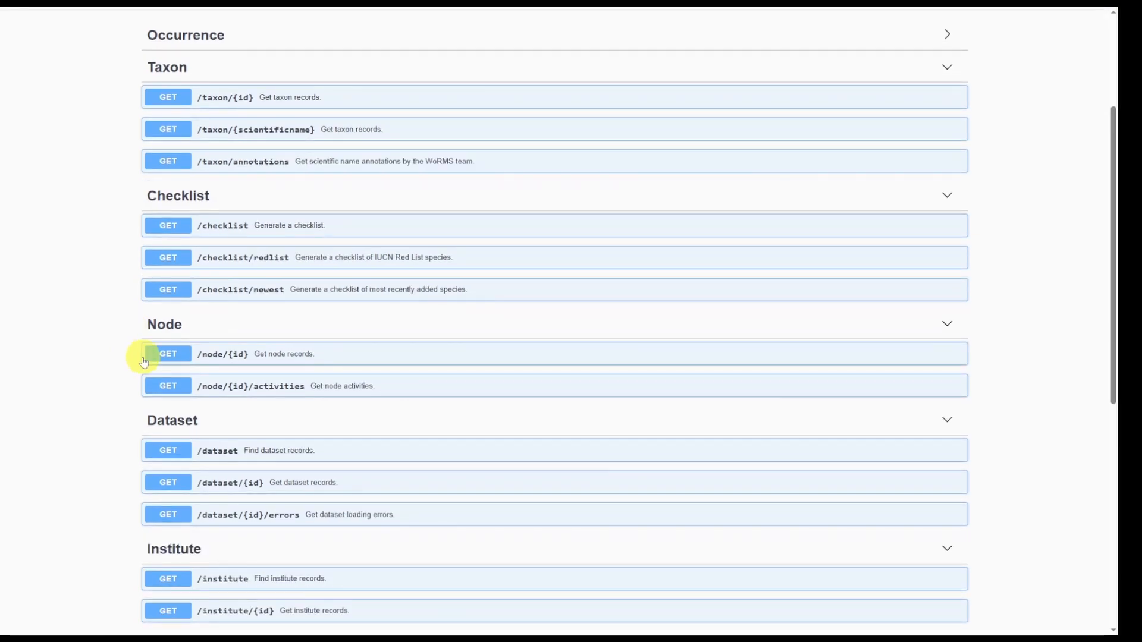
scroll(down, 3)
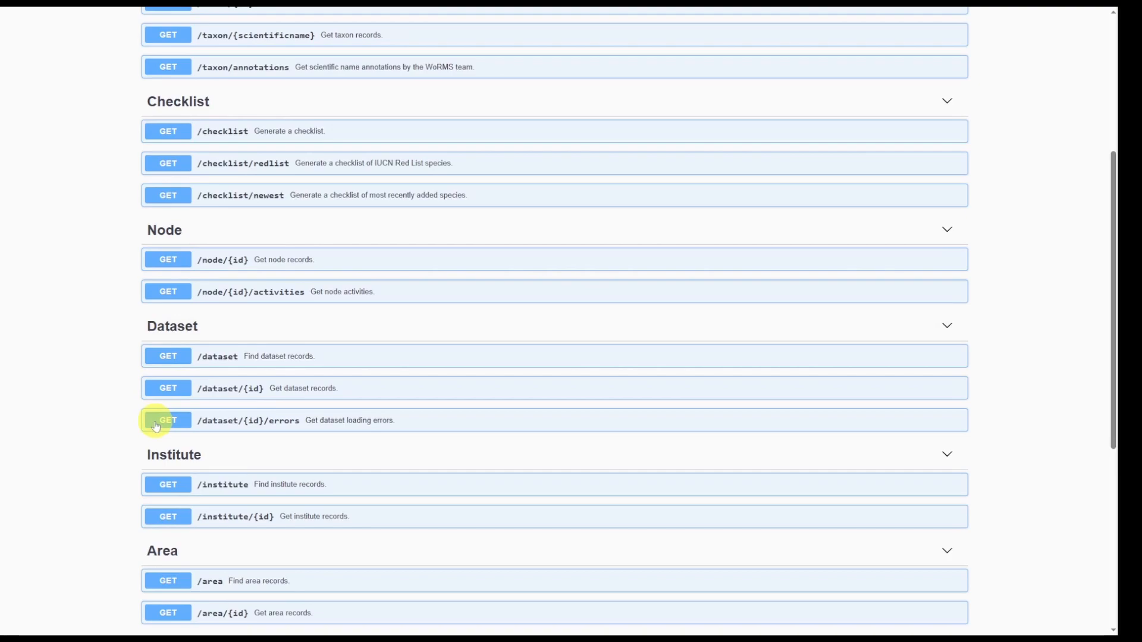
scroll(down, 3)
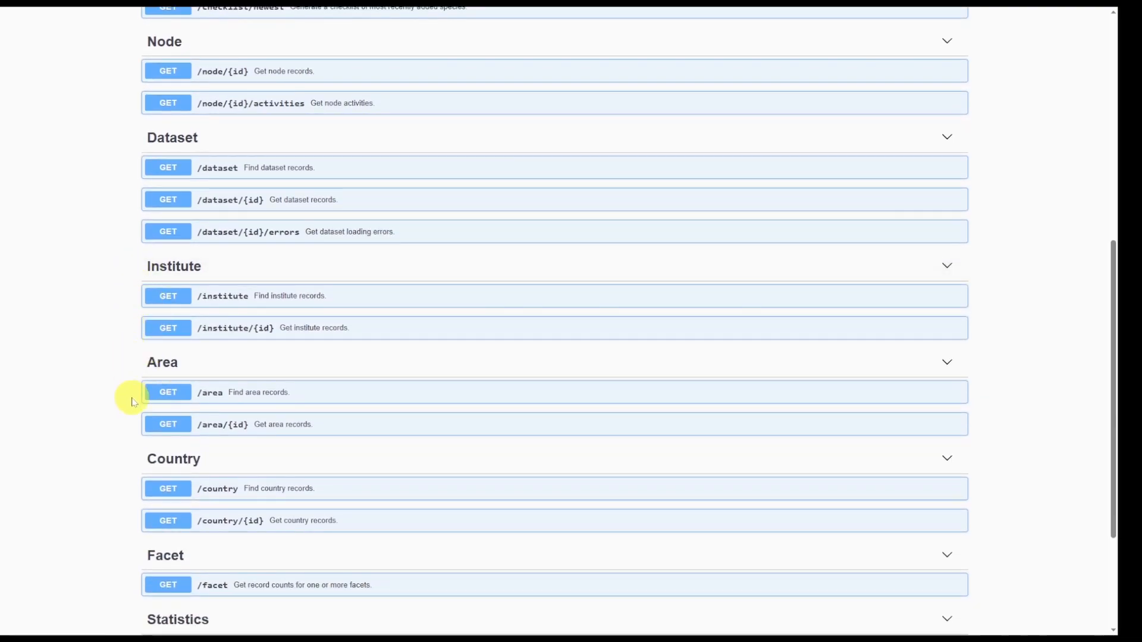
- Expand GET /facet and make its parameters editable
scroll(down, 3)
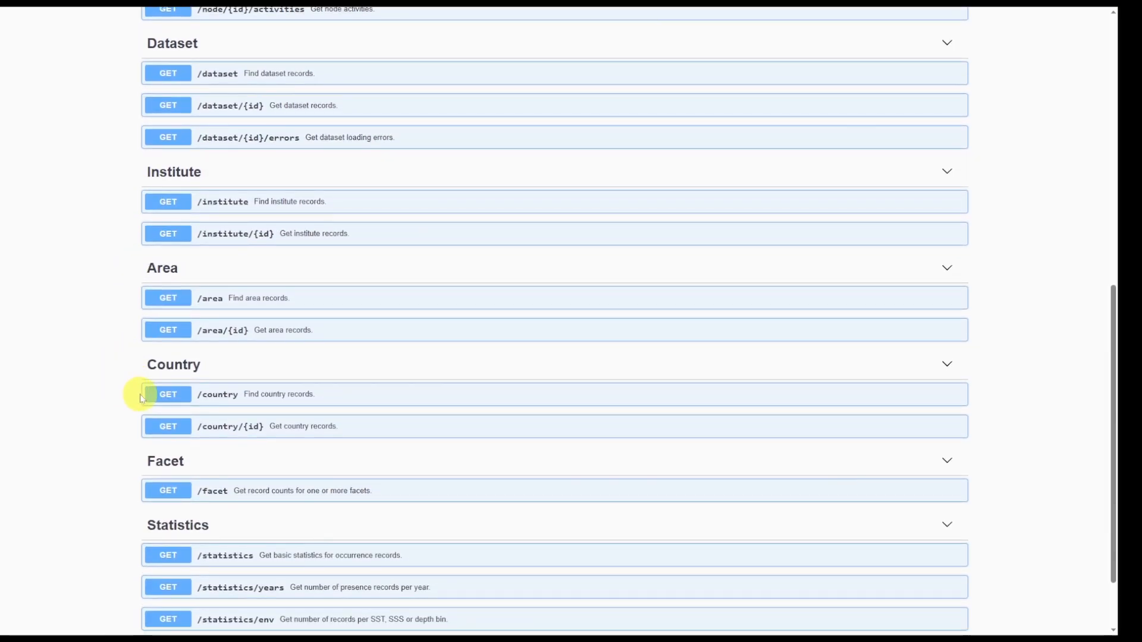
scroll(down, 3)
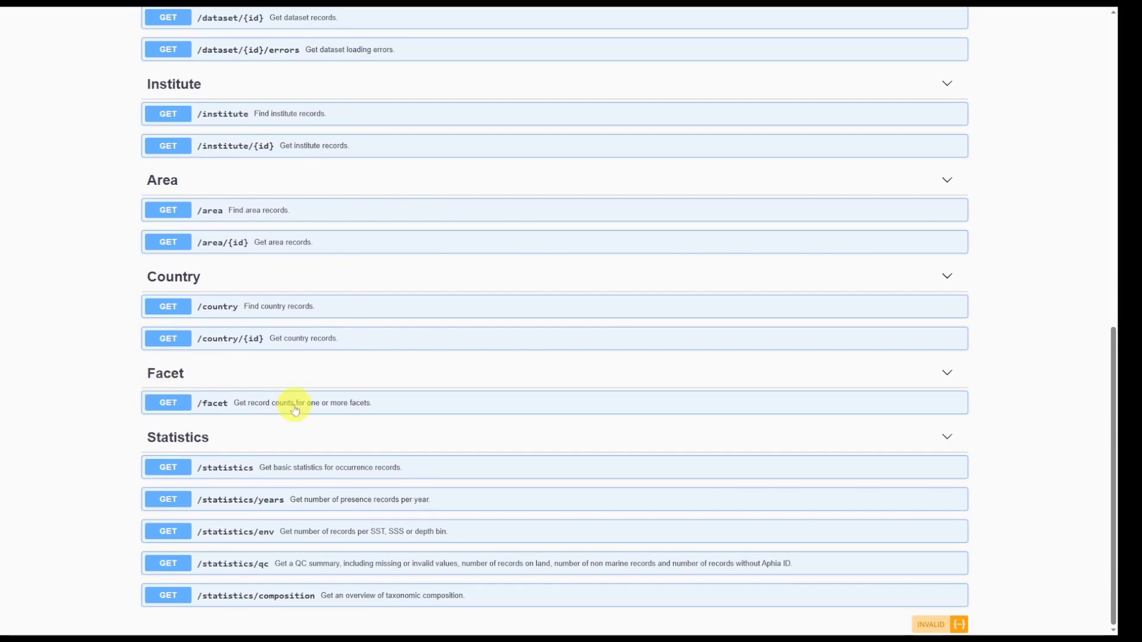
click(296, 403)
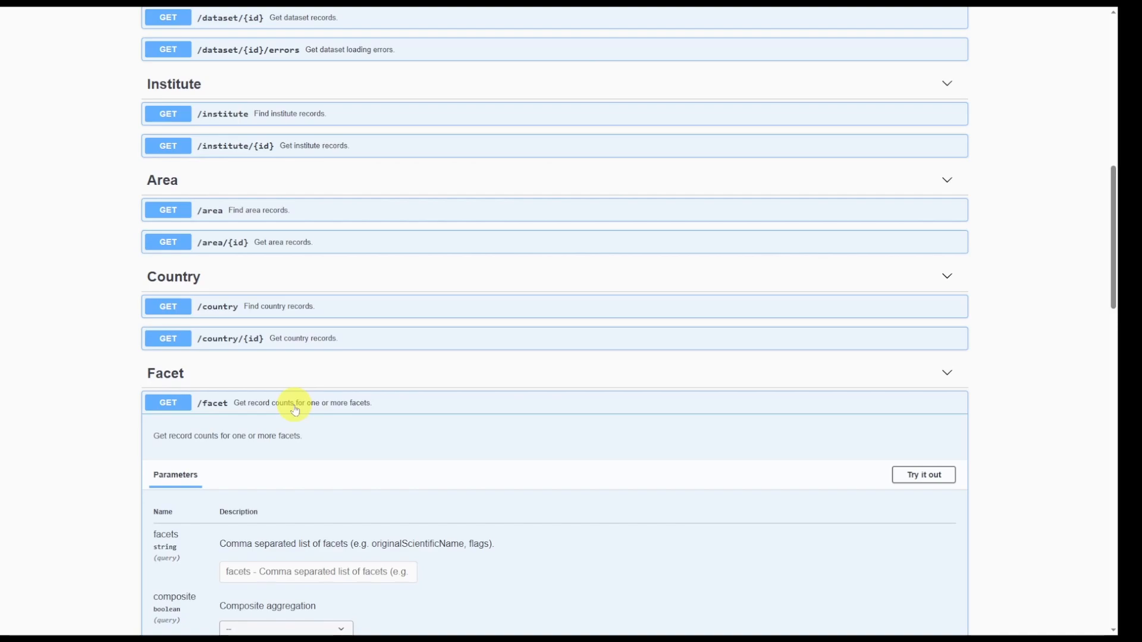
mouse_move(292, 415)
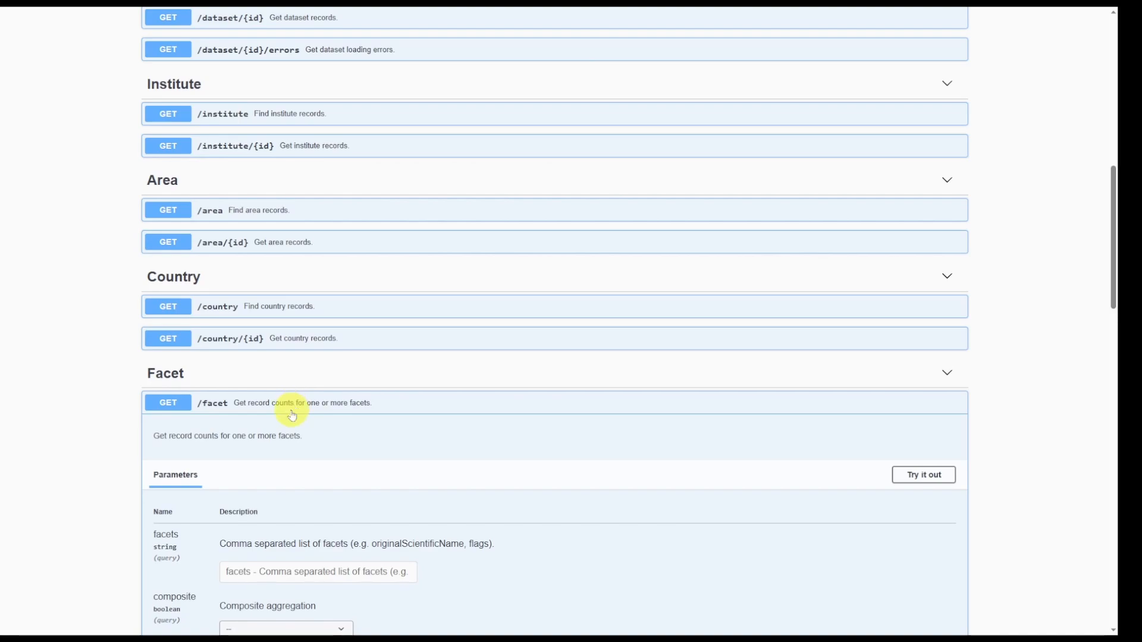
click(923, 475)
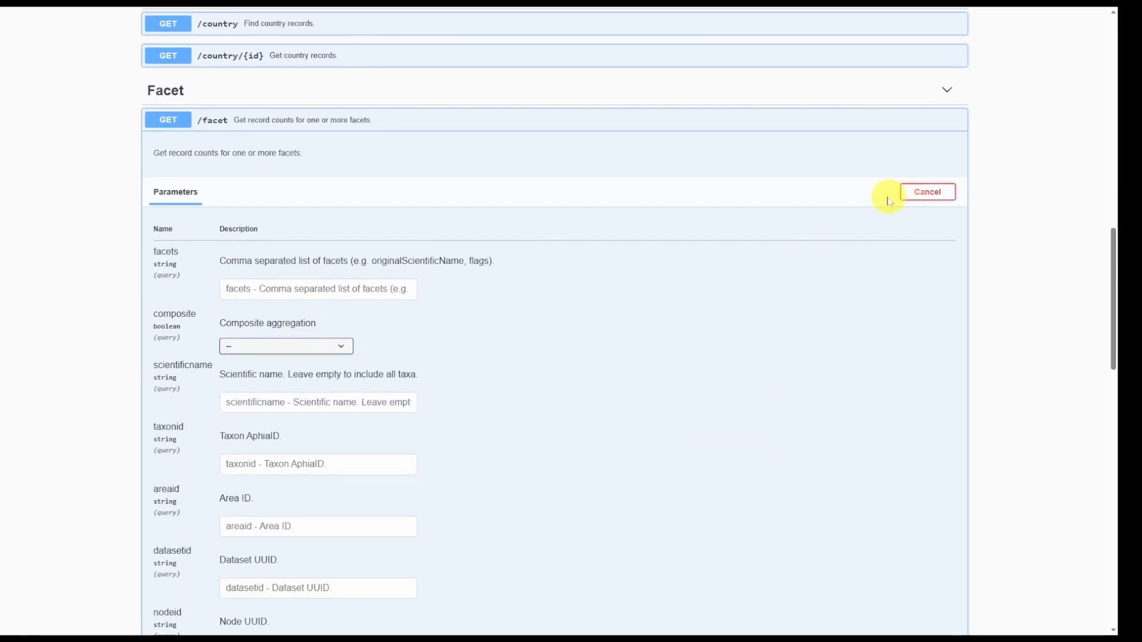
- Run the facet query with facets 'flag' and scientificname 'Clupea pallasii'
click(317, 289)
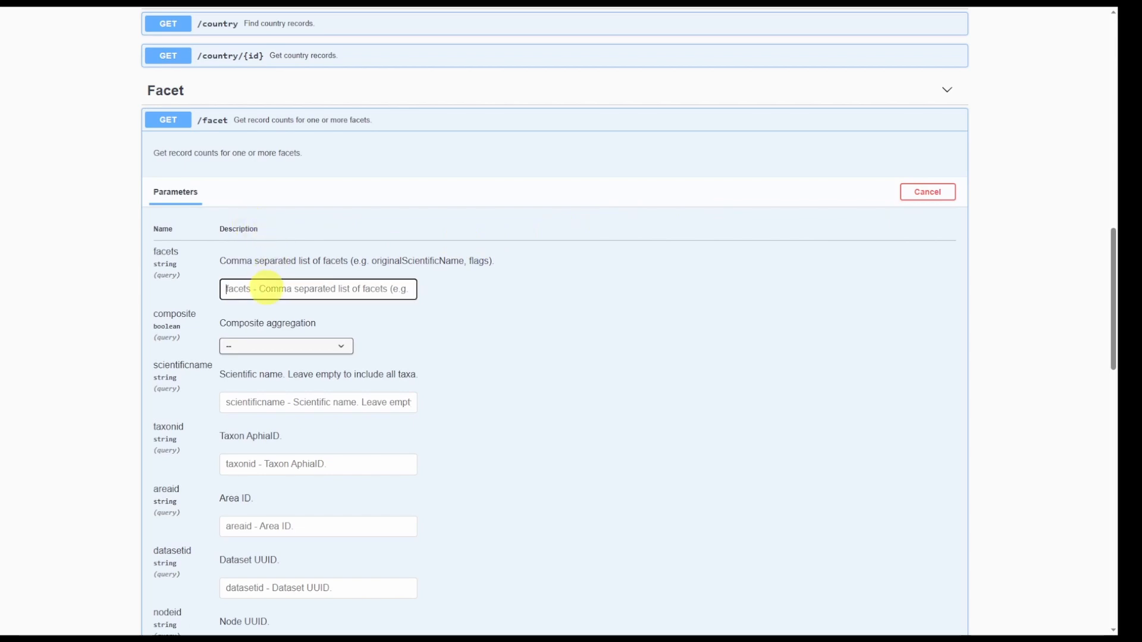
text(flags)
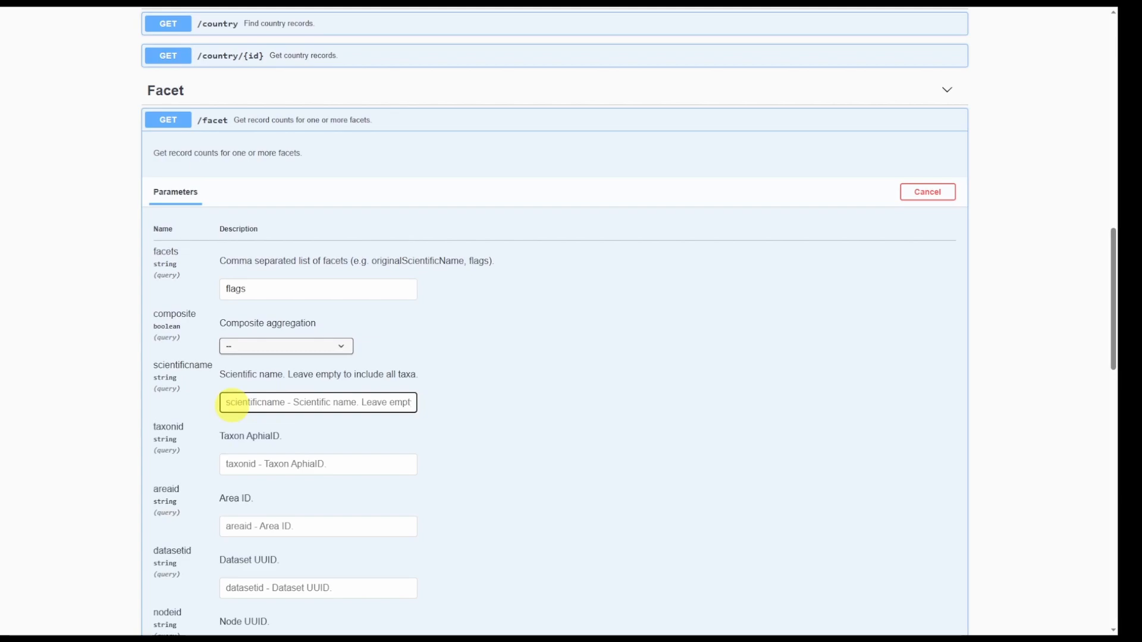
text(Clupea pallasii)
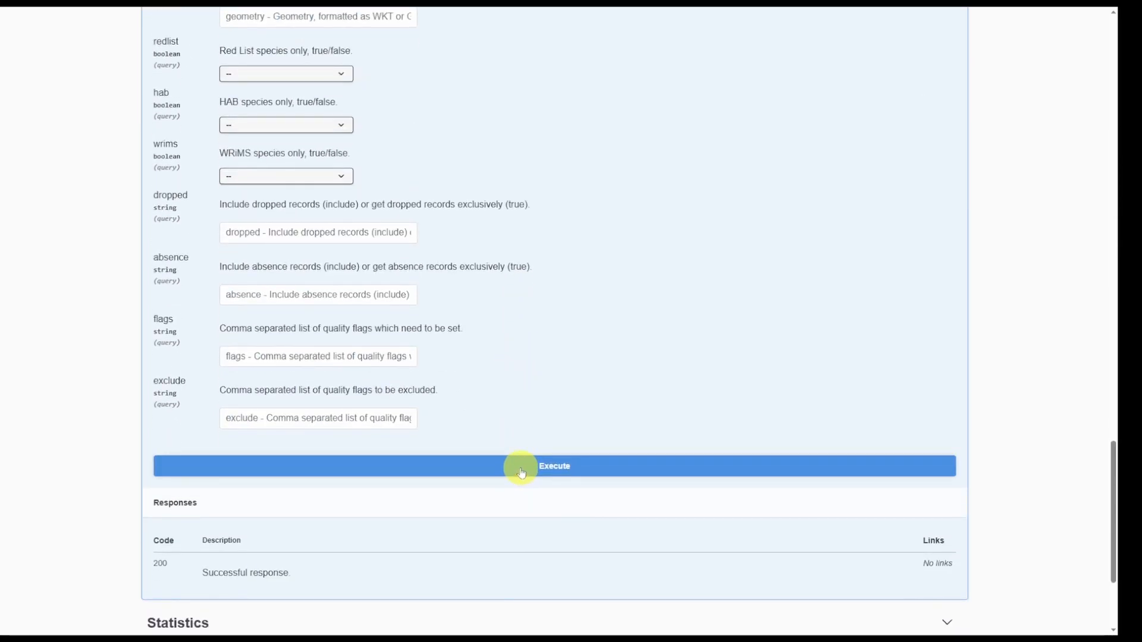
click(522, 469)
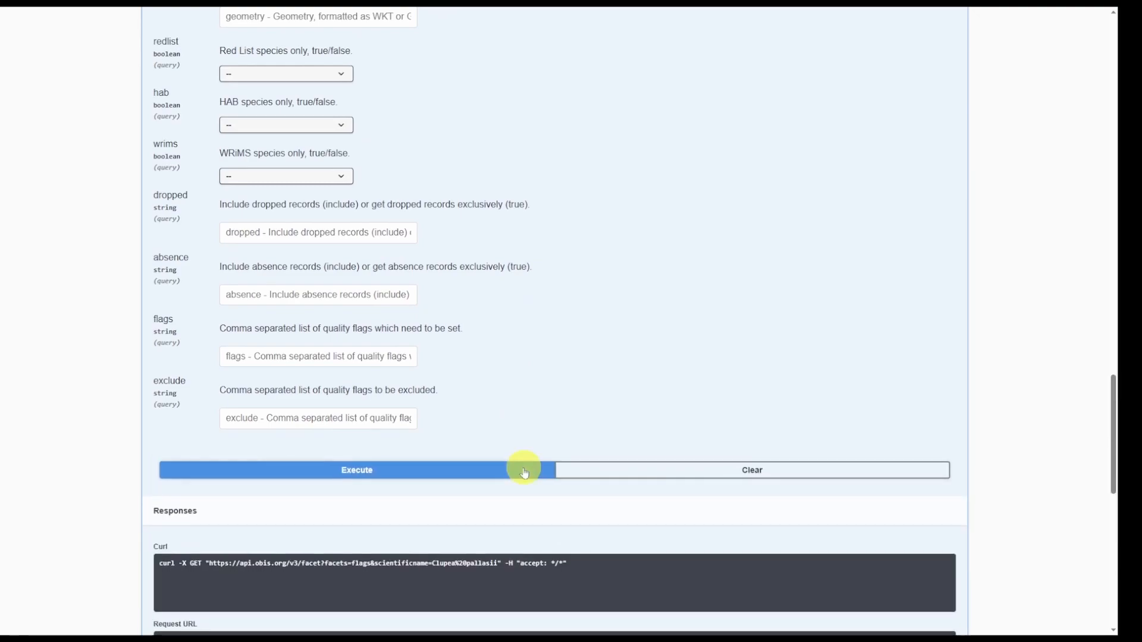
click(356, 469)
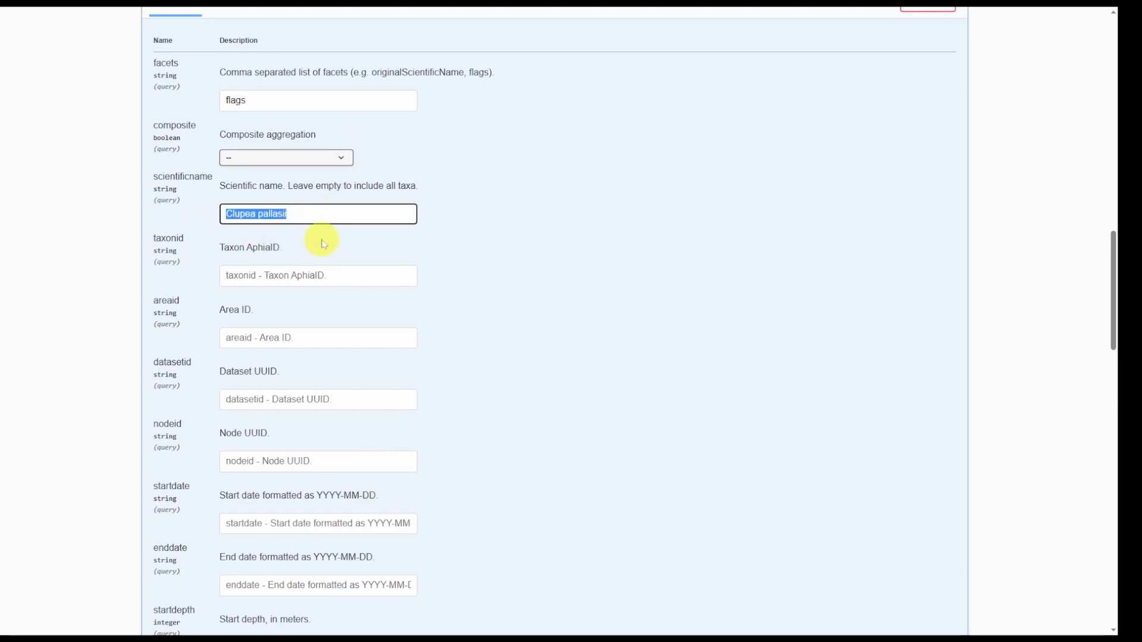
scroll(down, 3)
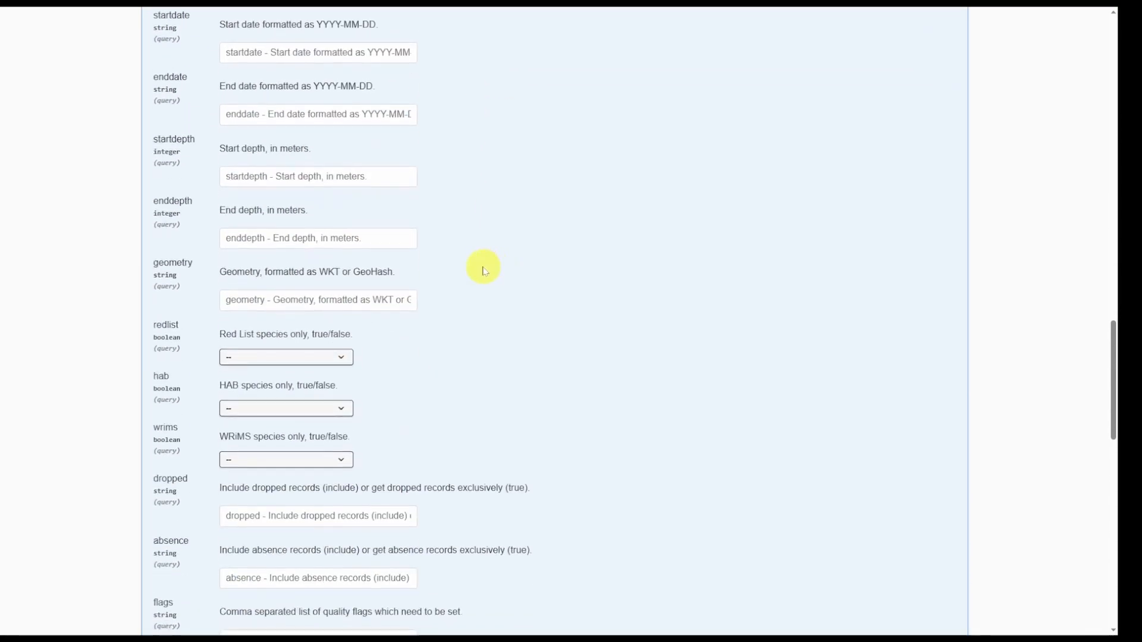
click(357, 376)
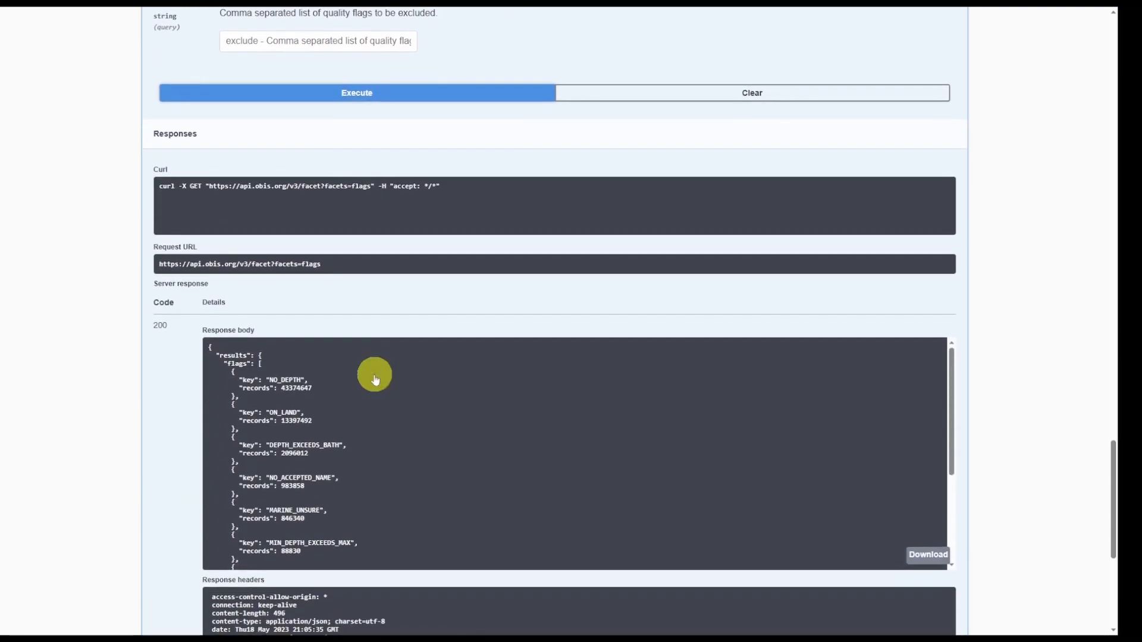
mouse_move(364, 384)
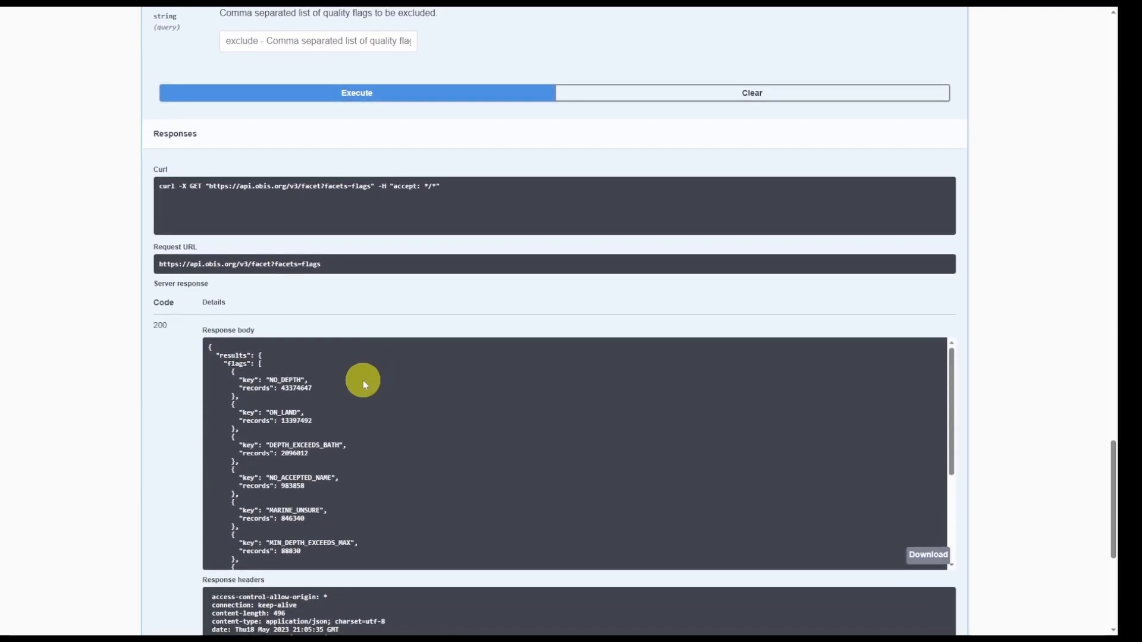
double_click(285, 380)
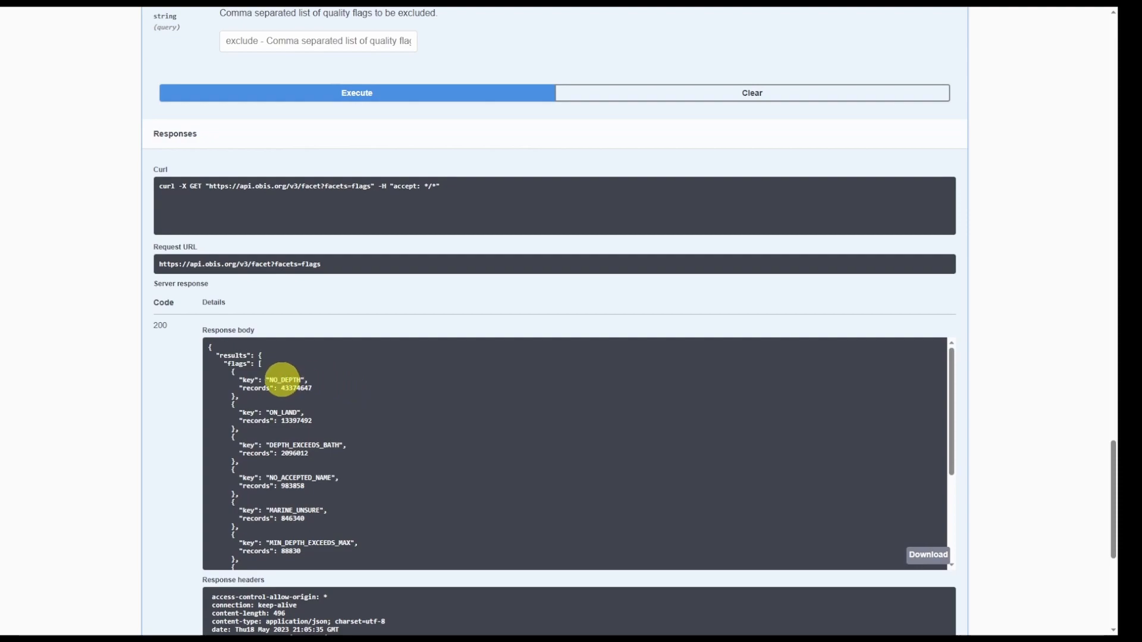
scroll(down, 3)
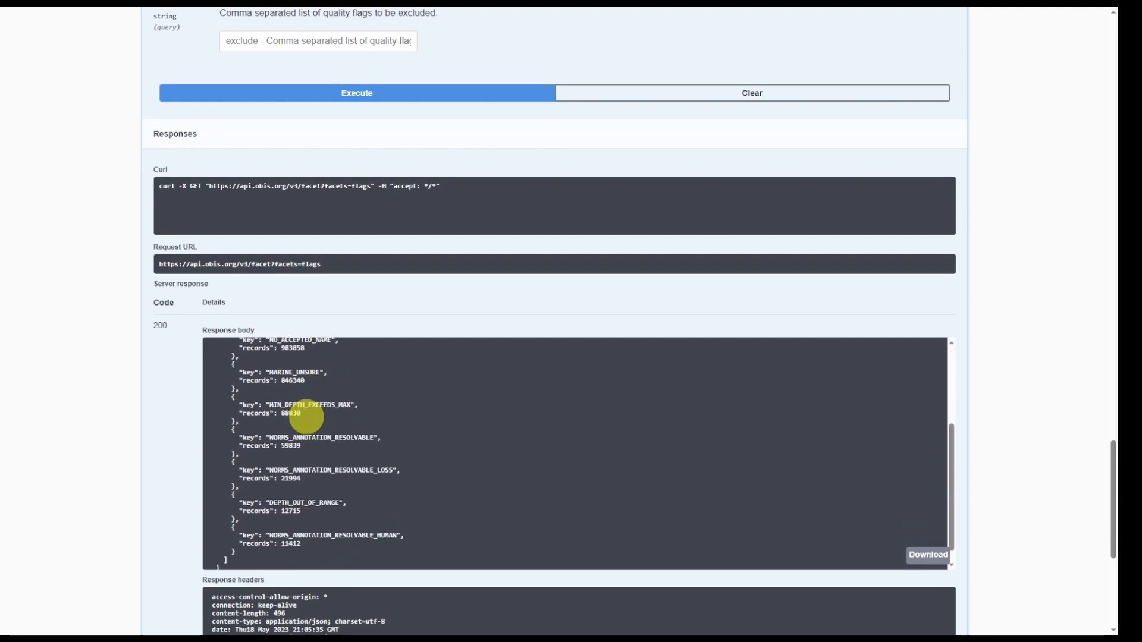
scroll(down, 3)
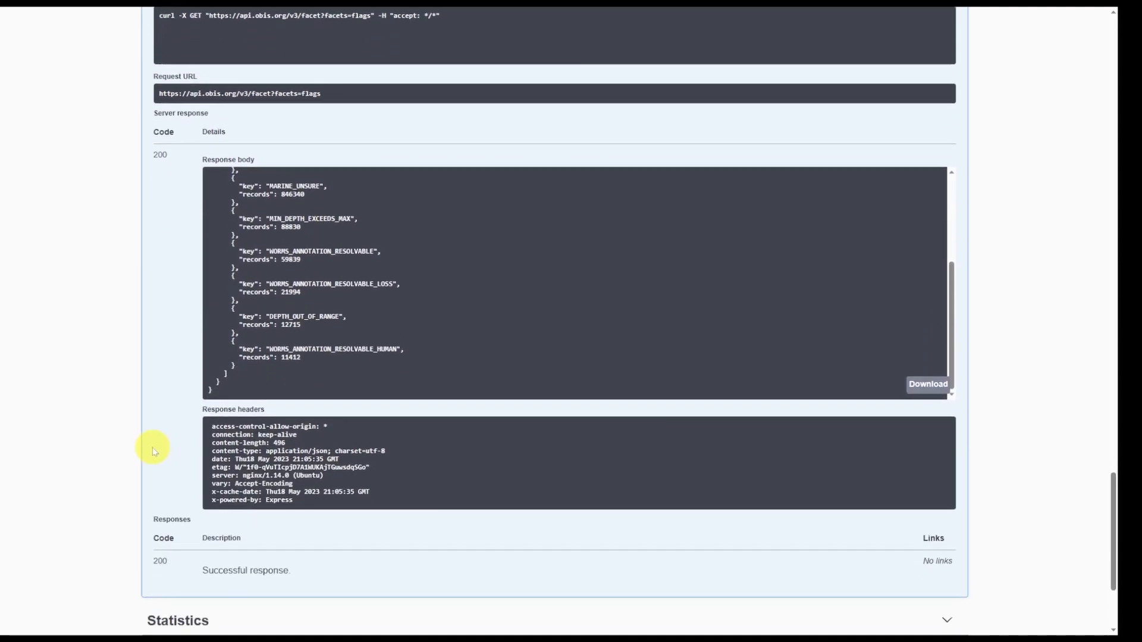
scroll(down, 3)
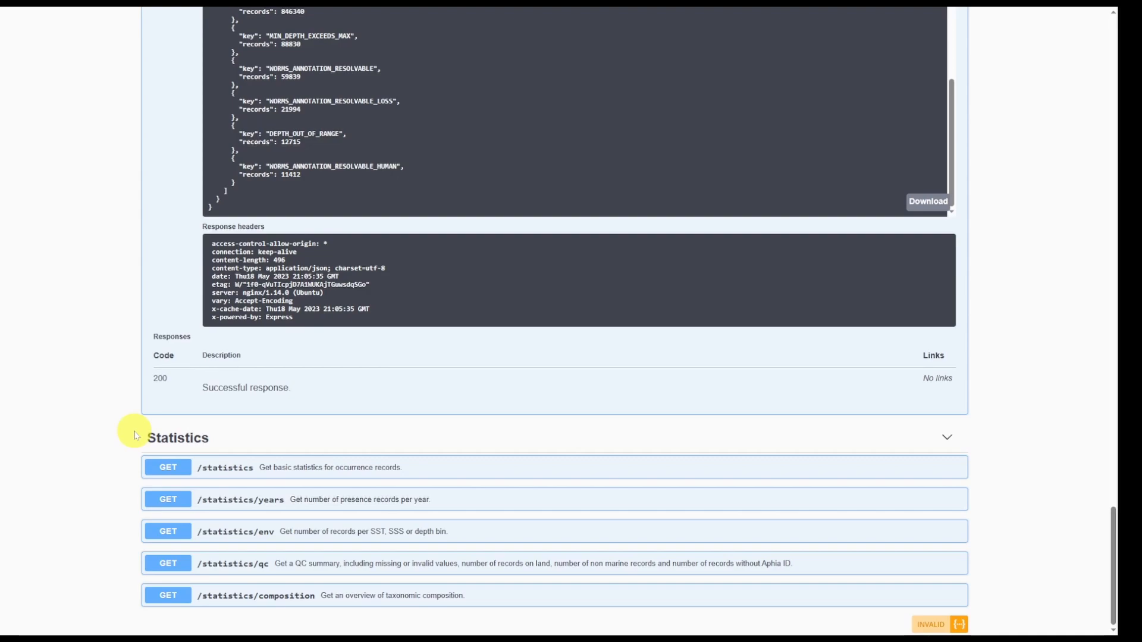
mouse_move(339, 462)
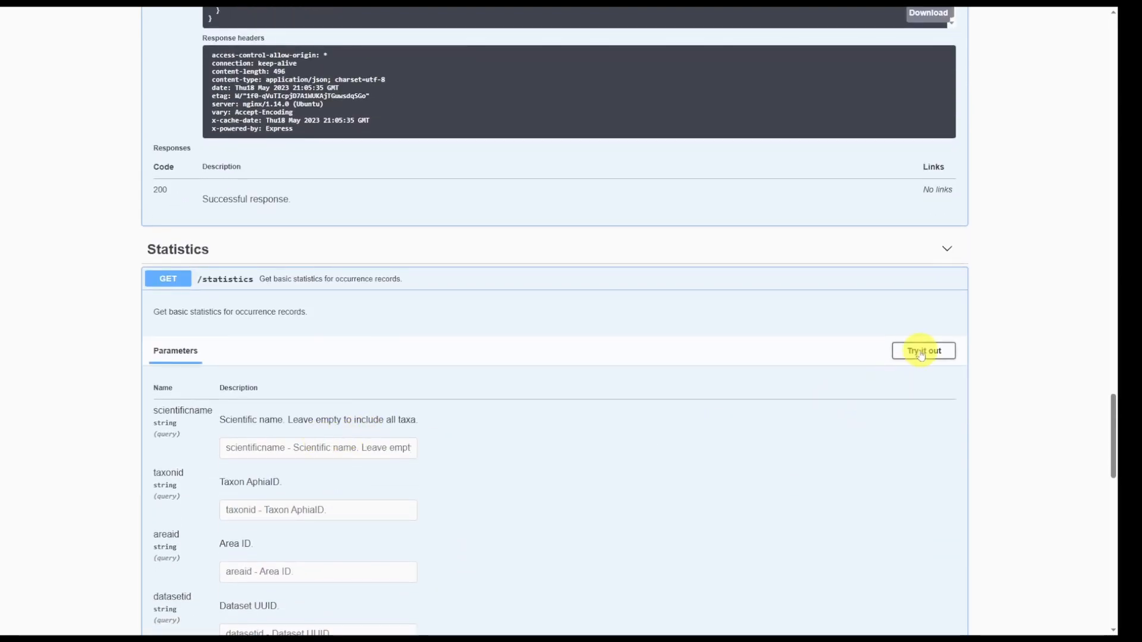
- Run GET /statistics for 'Clupea pallasii', returning 1,965,804 records from 39 datasets
text(Clupea pallasii)
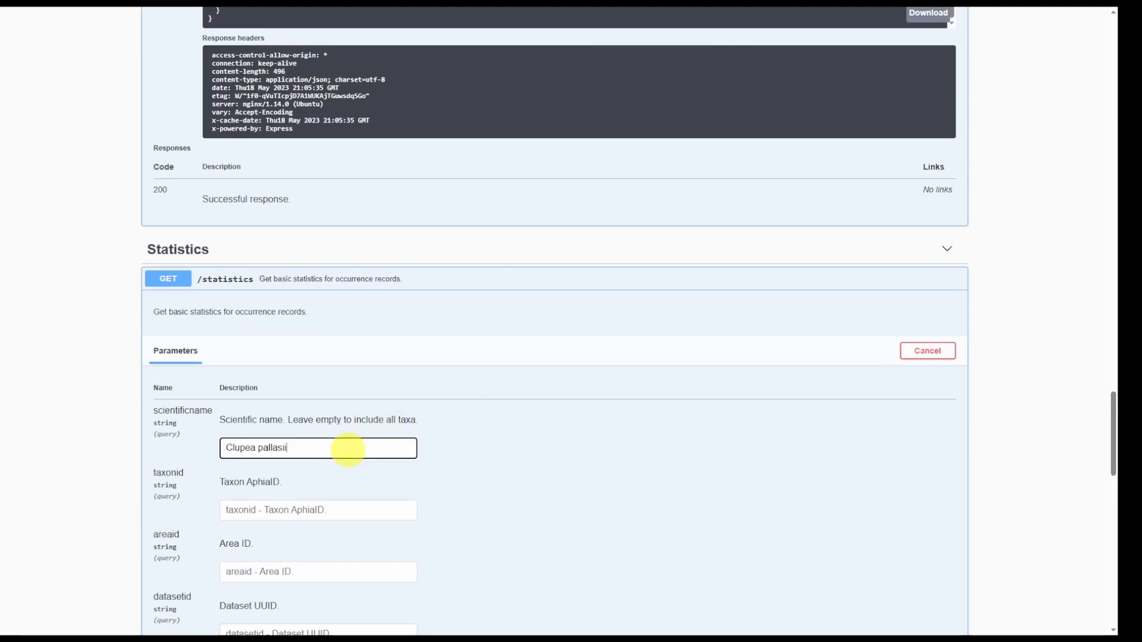
scroll(down, 3)
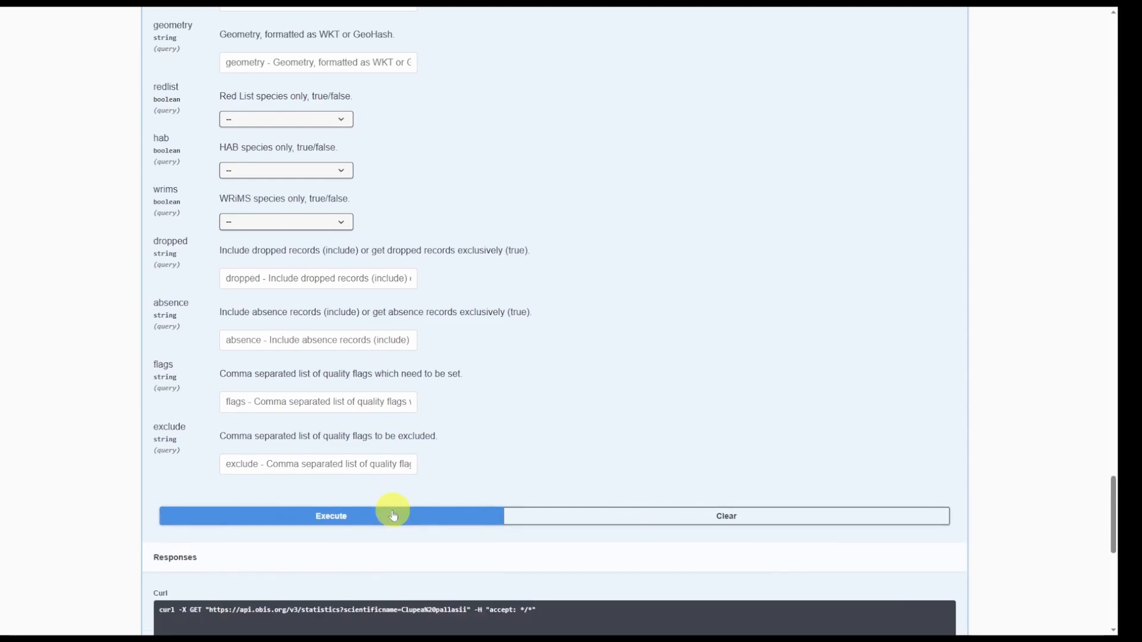
click(331, 515)
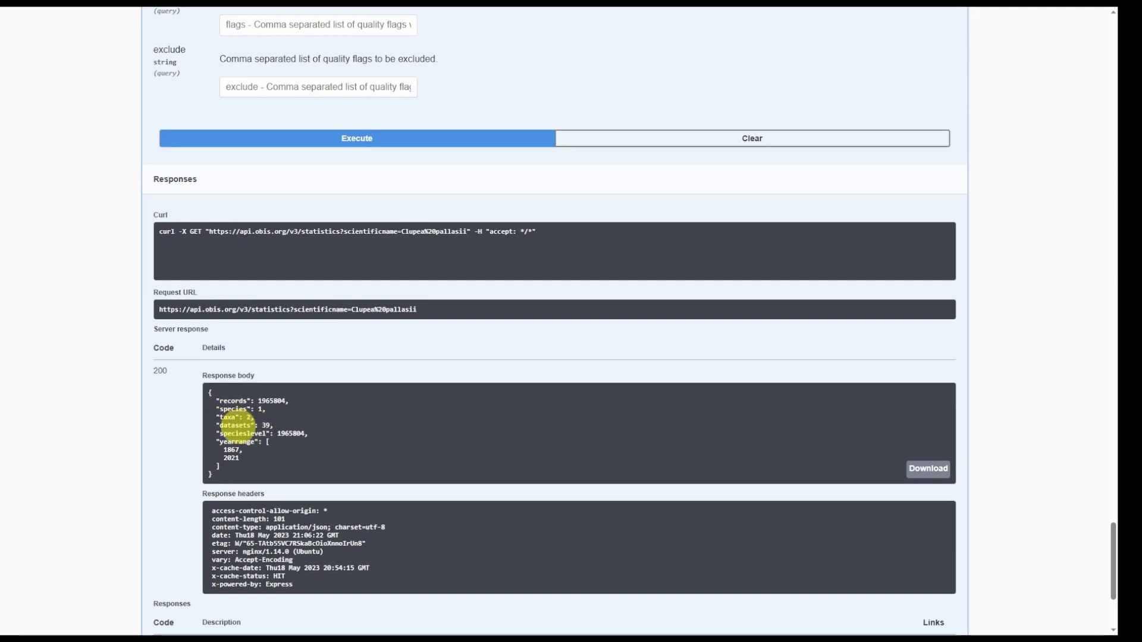
scroll(down, 3)
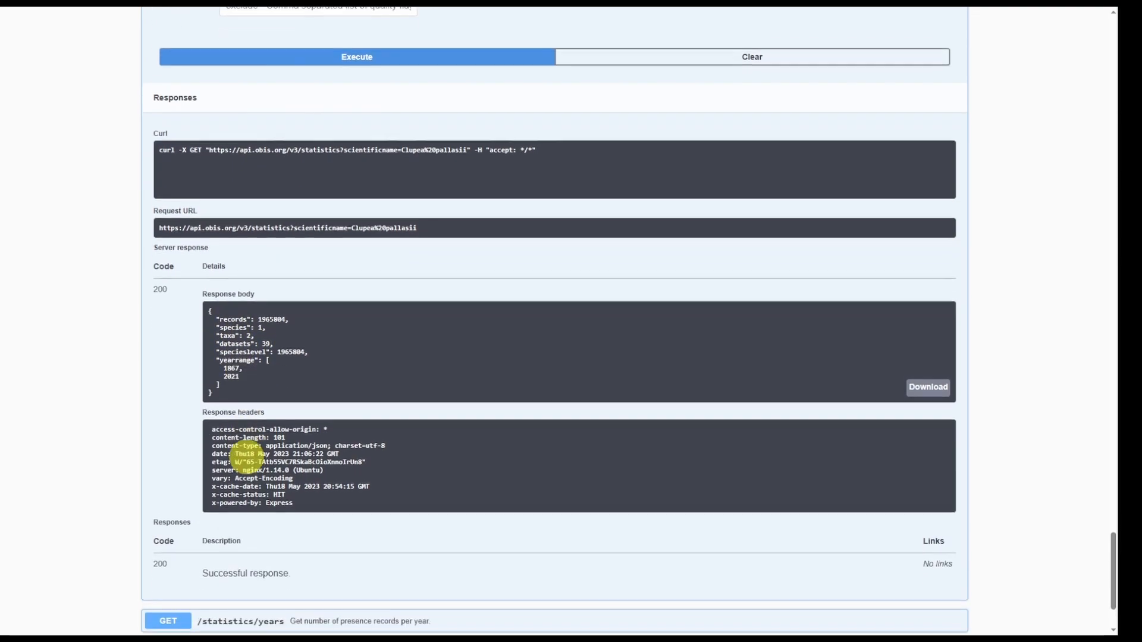
- Make GET /statistics/years editable and enter 'Clupea pallasii' as scientificname
scroll(down, 3)
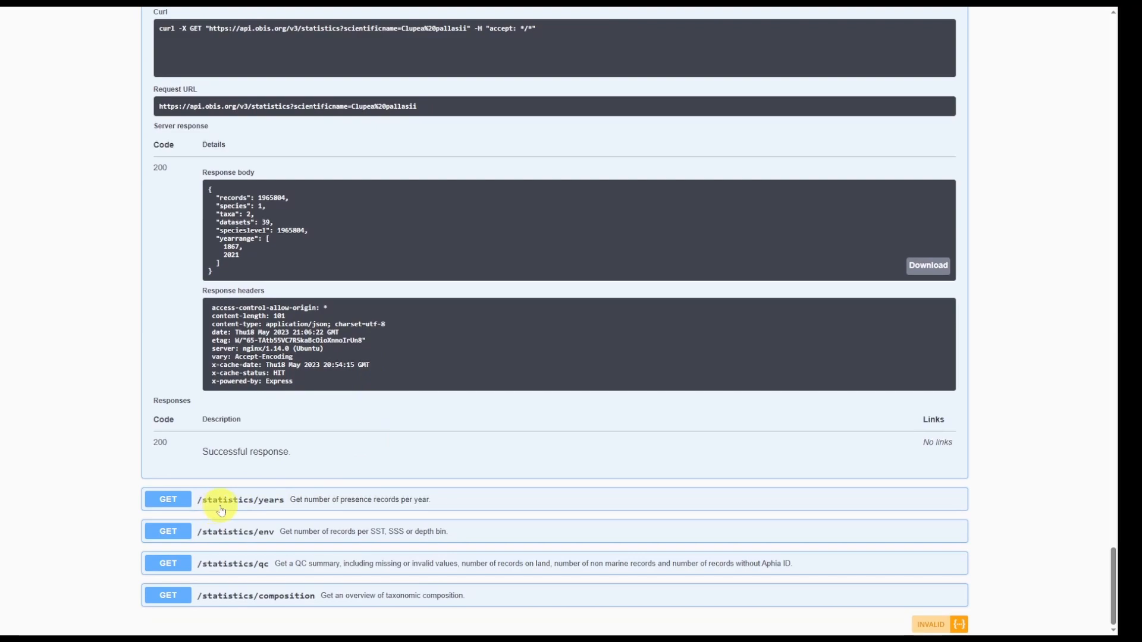
mouse_move(399, 506)
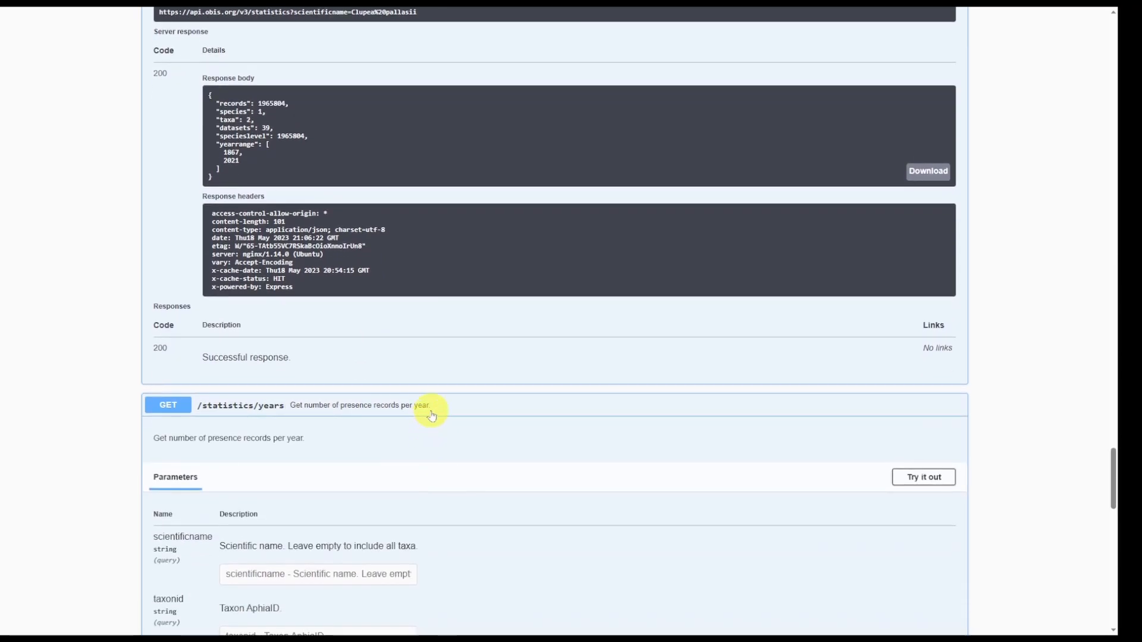
scroll(down, 3)
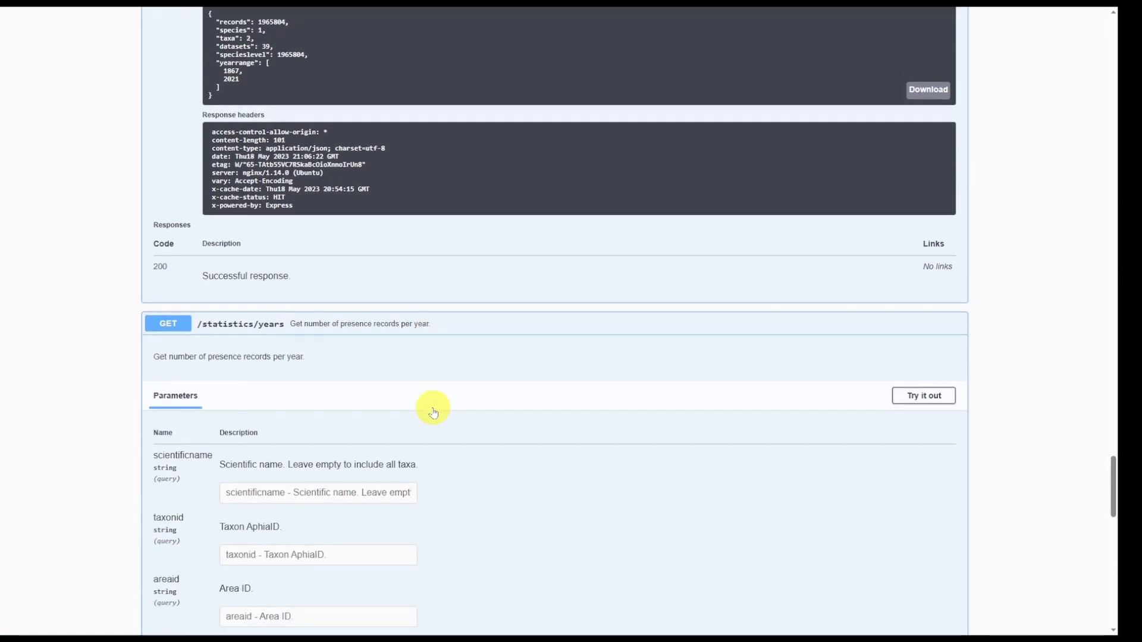
click(923, 396)
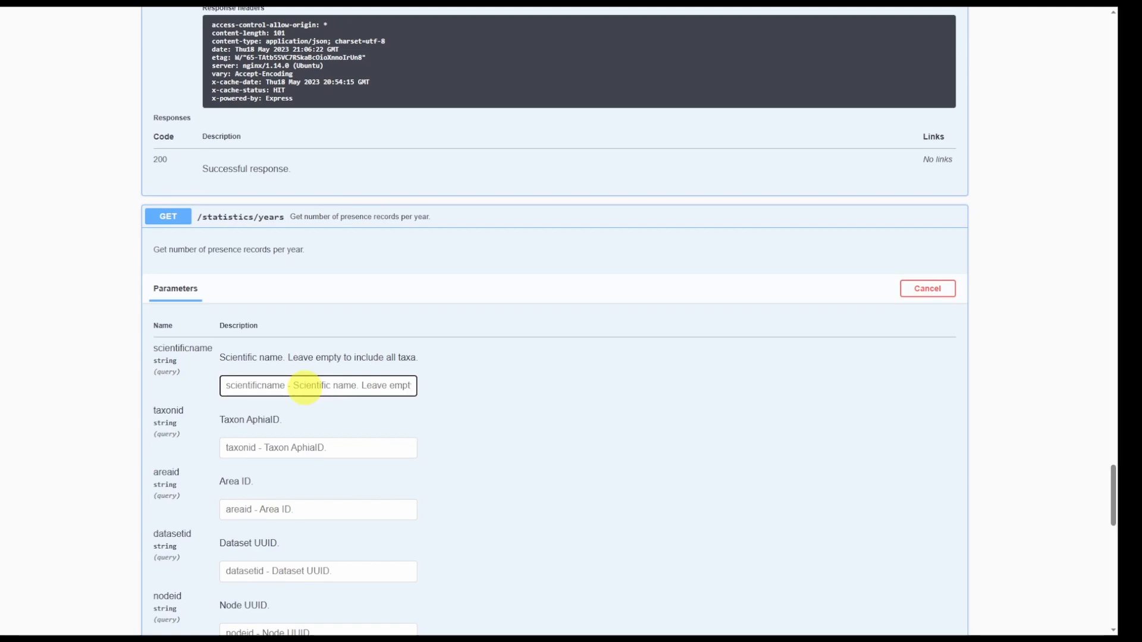
text(Clupea pallasii)
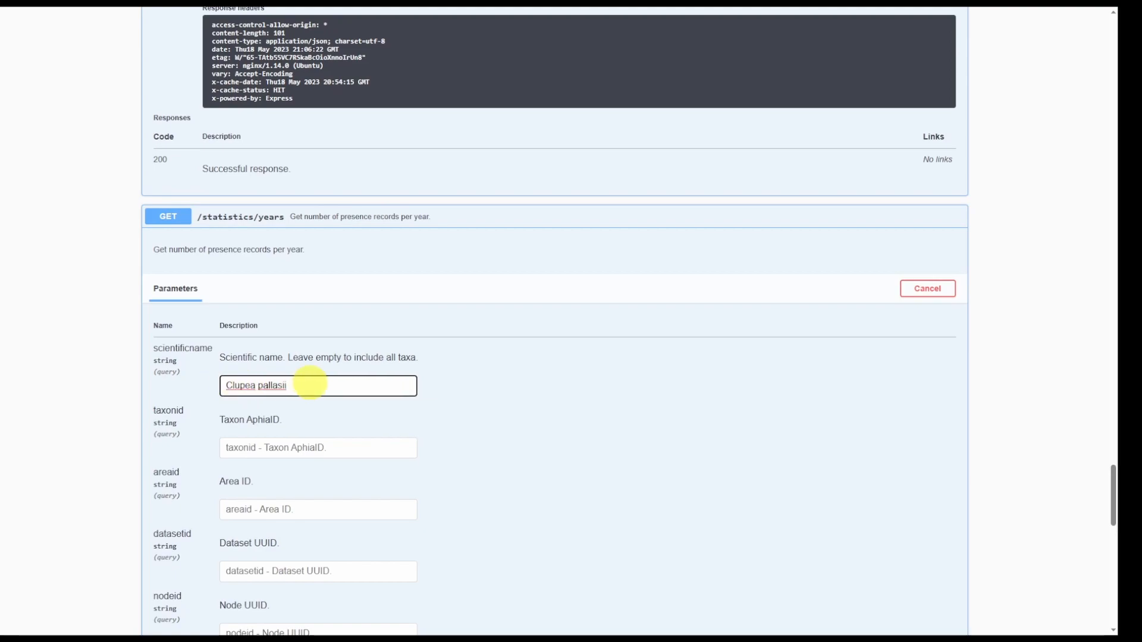
- Execute the per-year query and scroll the counts, starting with one record in 1867
scroll(down, 3)
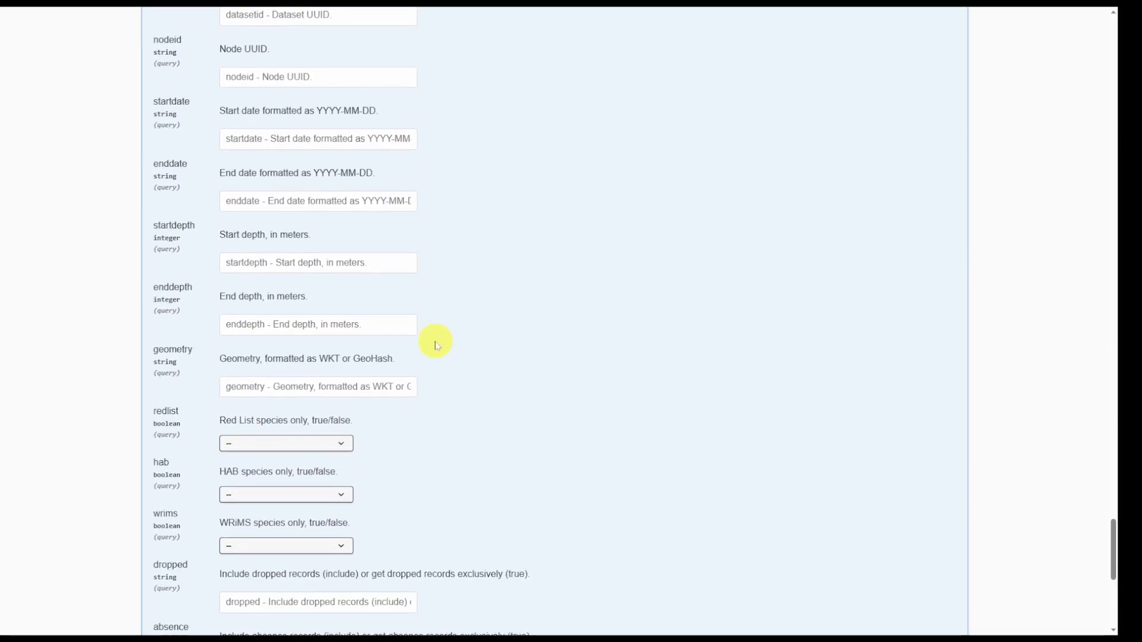
click(388, 377)
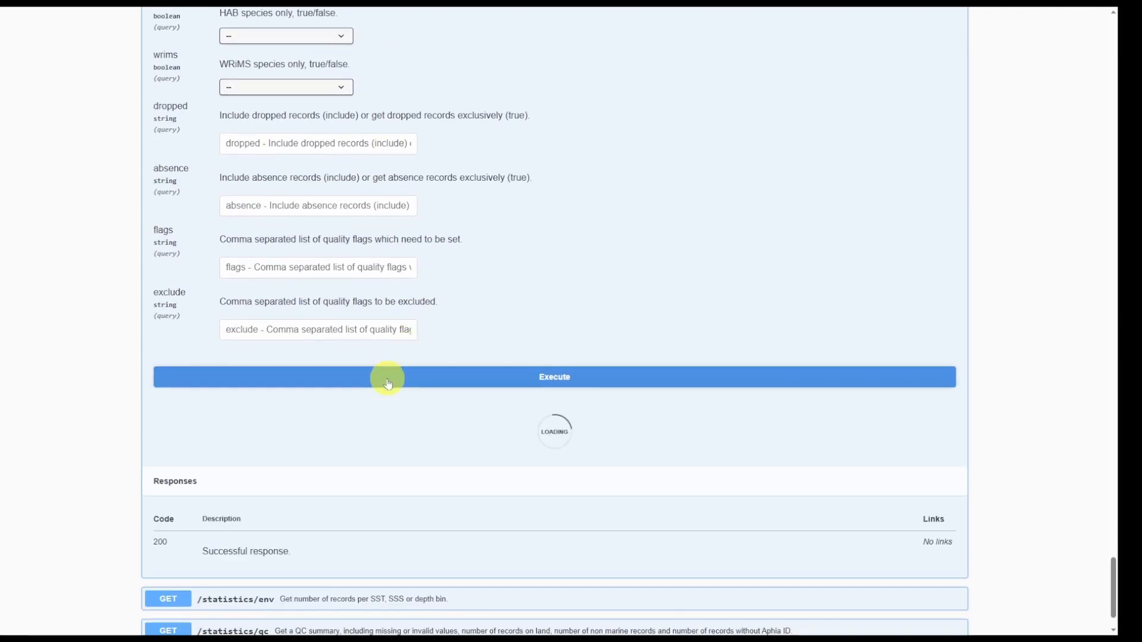
click(388, 377)
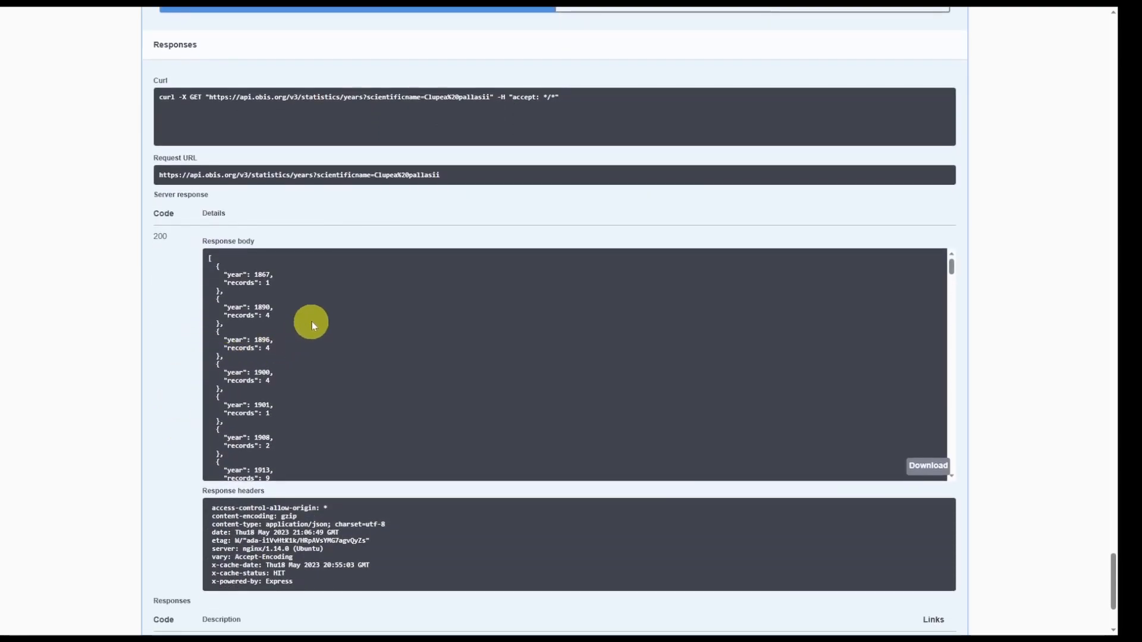
scroll(down, 3)
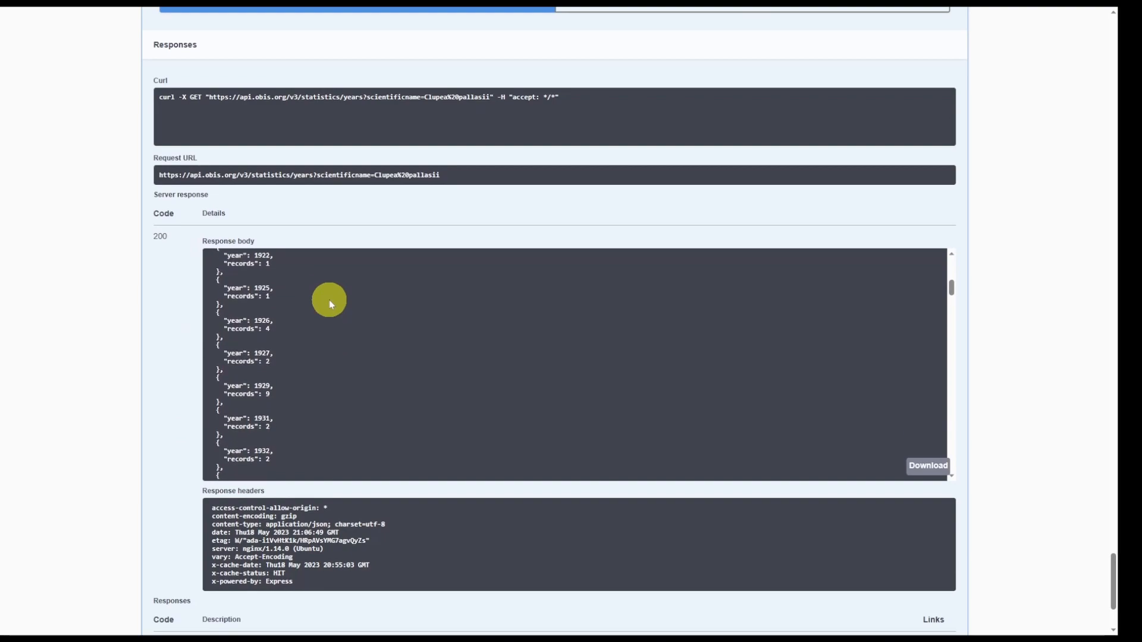
scroll(down, 3)
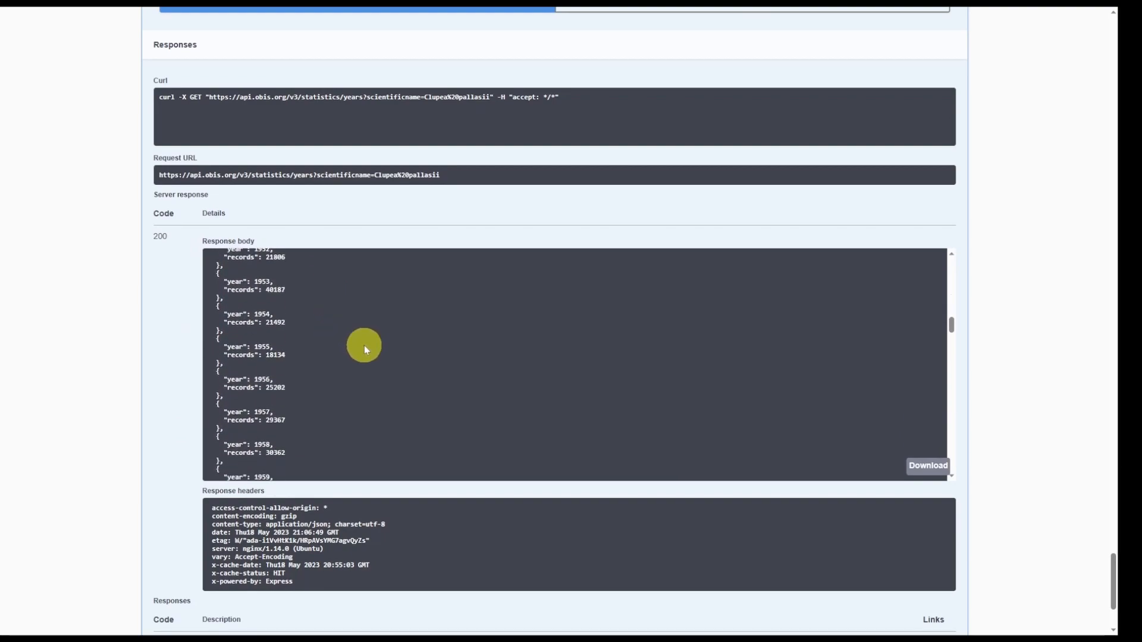
scroll(down, 3)
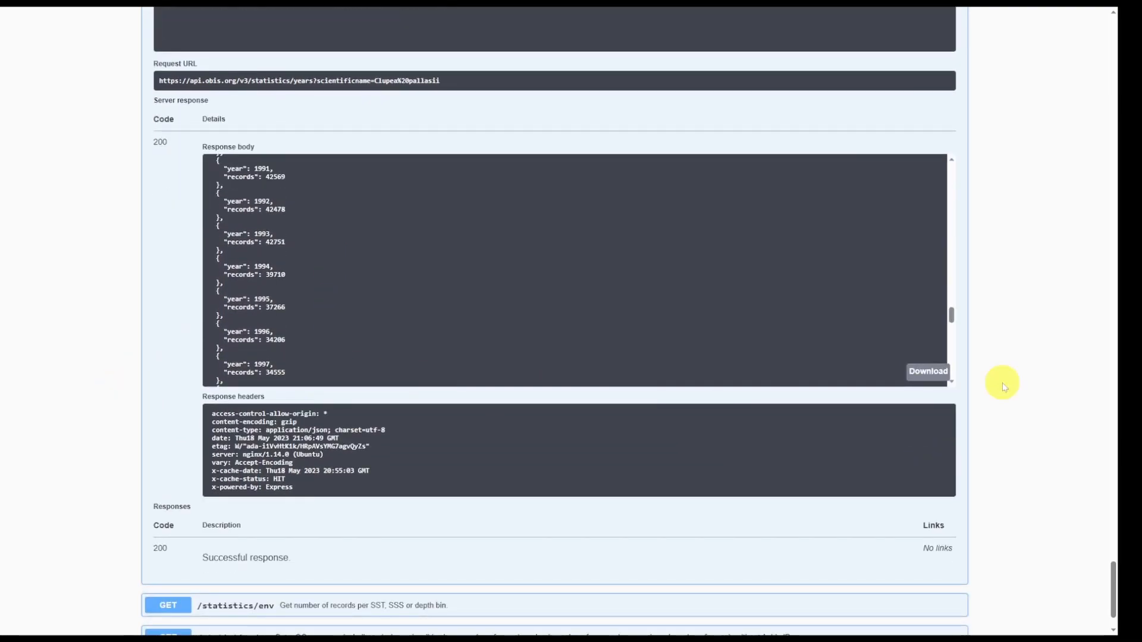
scroll(down, 3)
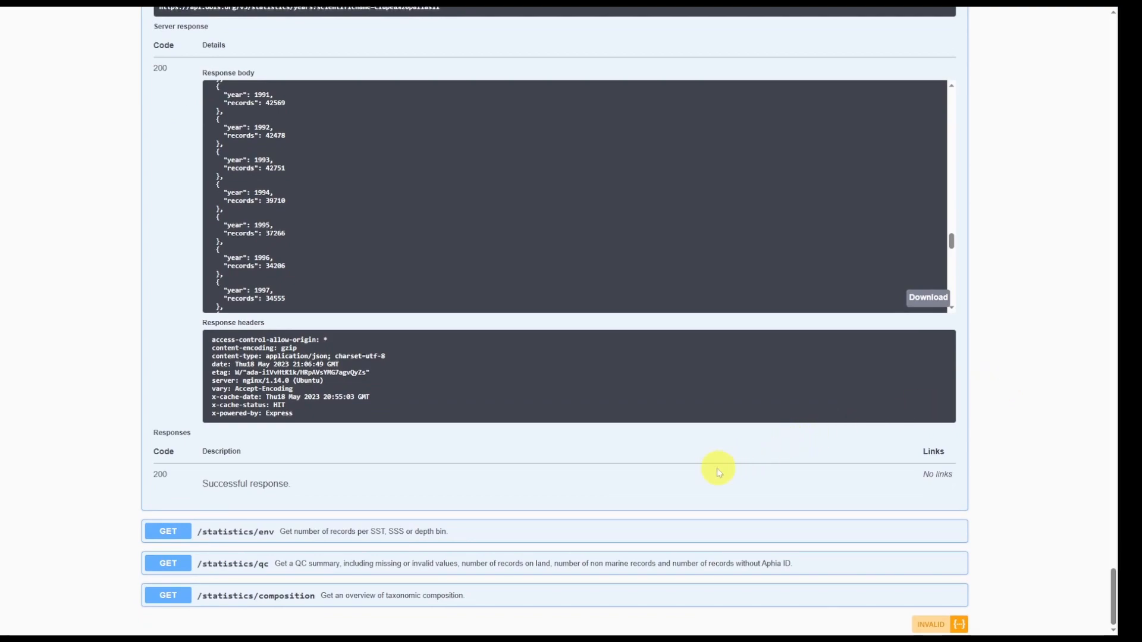
mouse_move(501, 511)
text(Clupea pallasii)
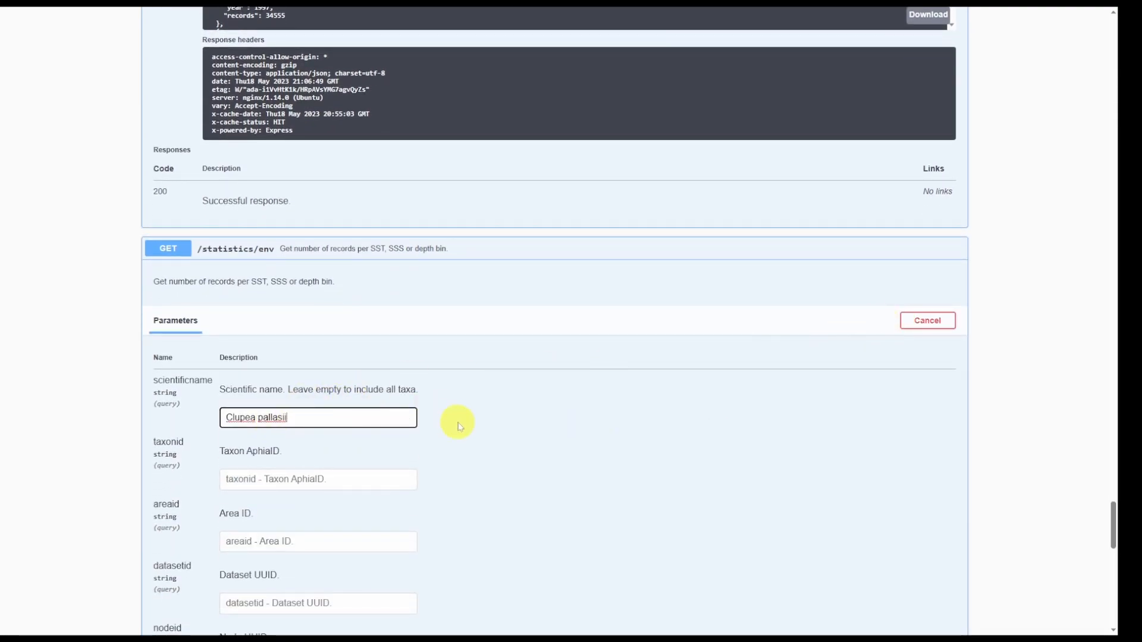
- Execute GET /statistics/env for Clupea pallasii and scroll through the SST, SSS and depth bins
click(357, 412)
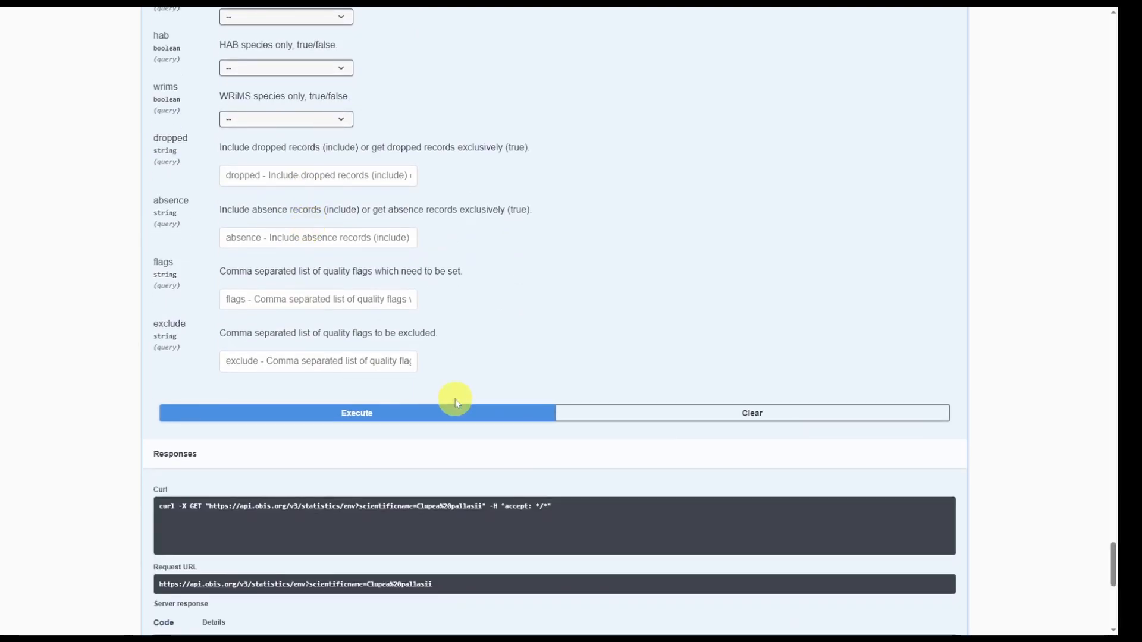
click(357, 413)
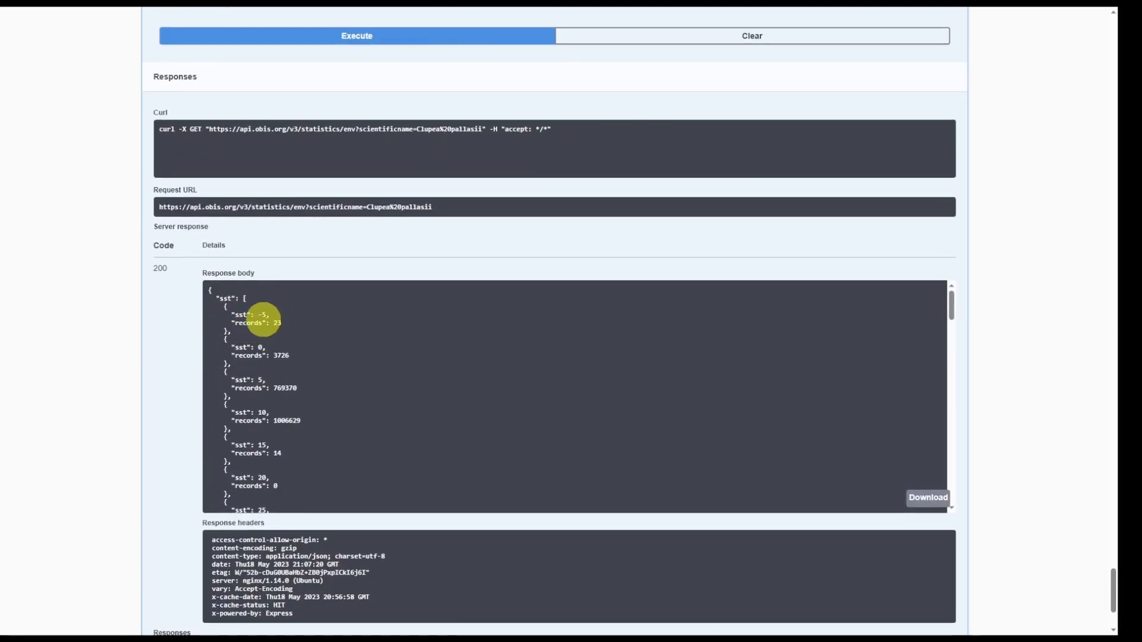
scroll(down, 3)
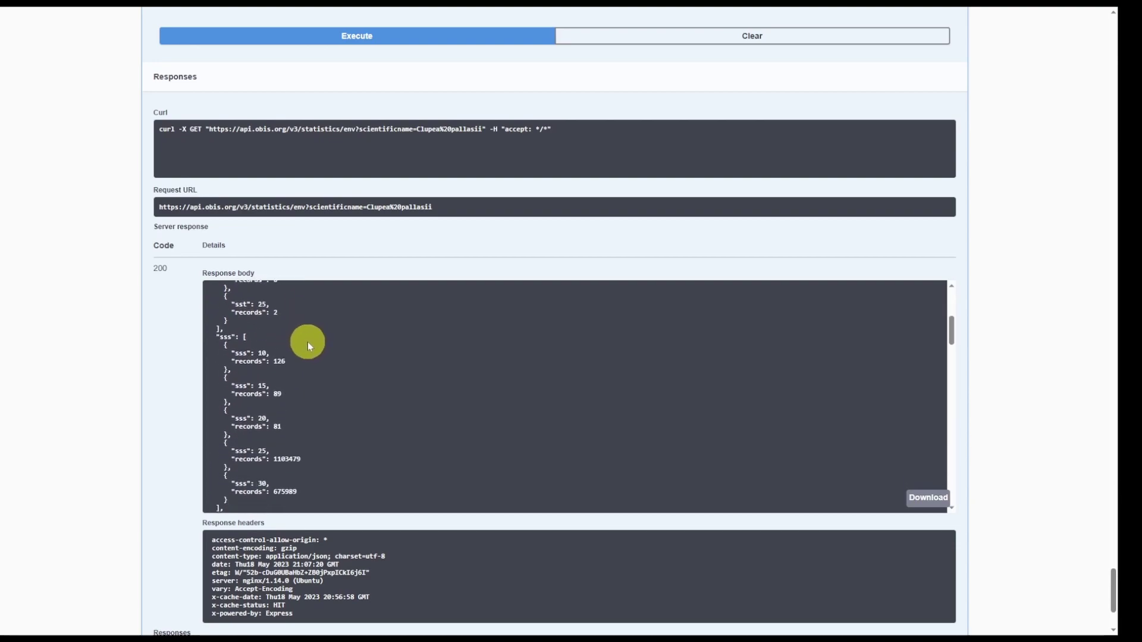
scroll(down, 3)
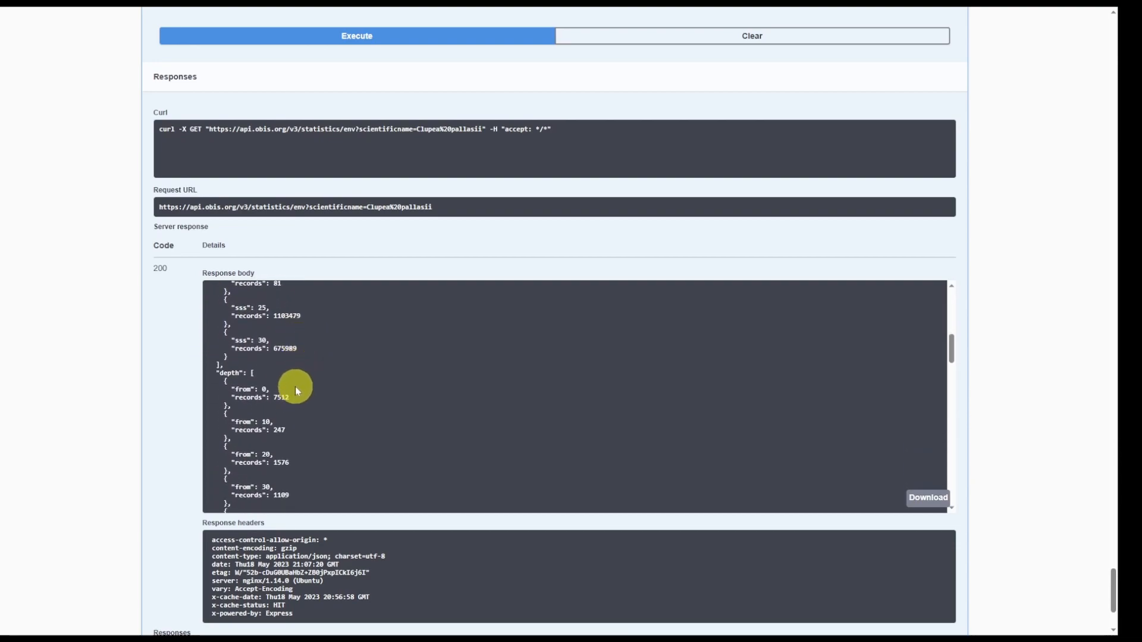
scroll(down, 3)
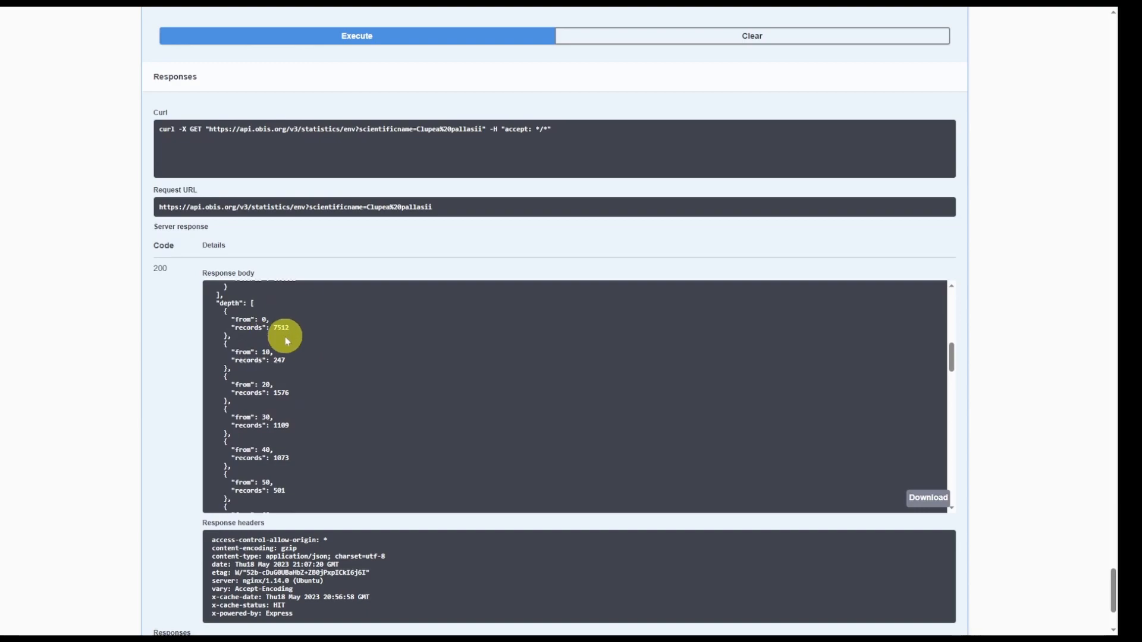
mouse_move(273, 326)
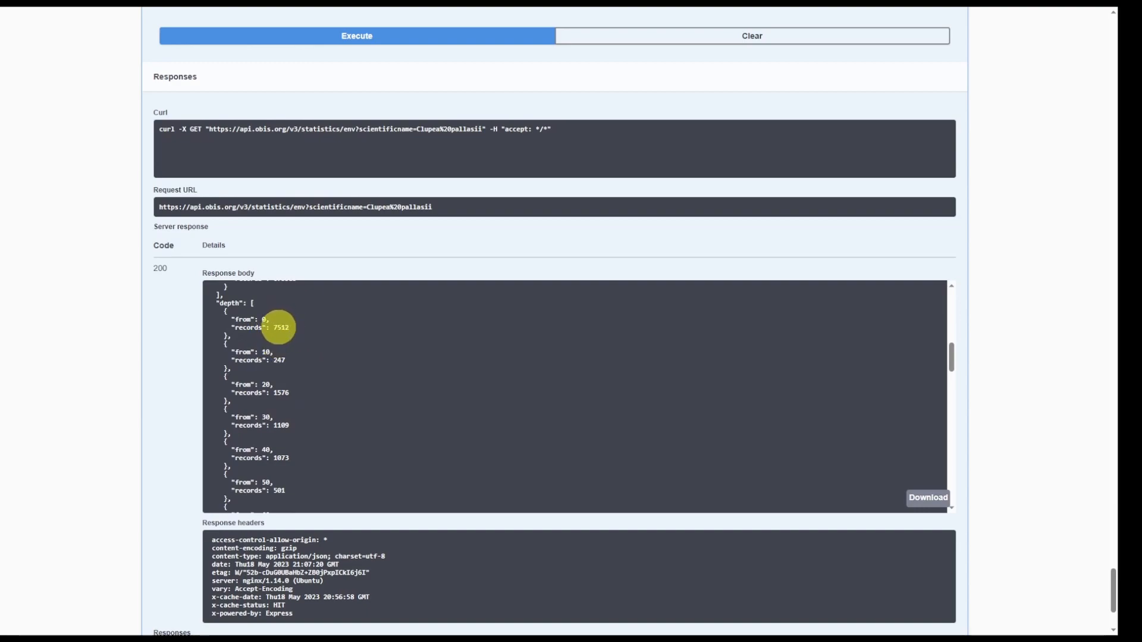